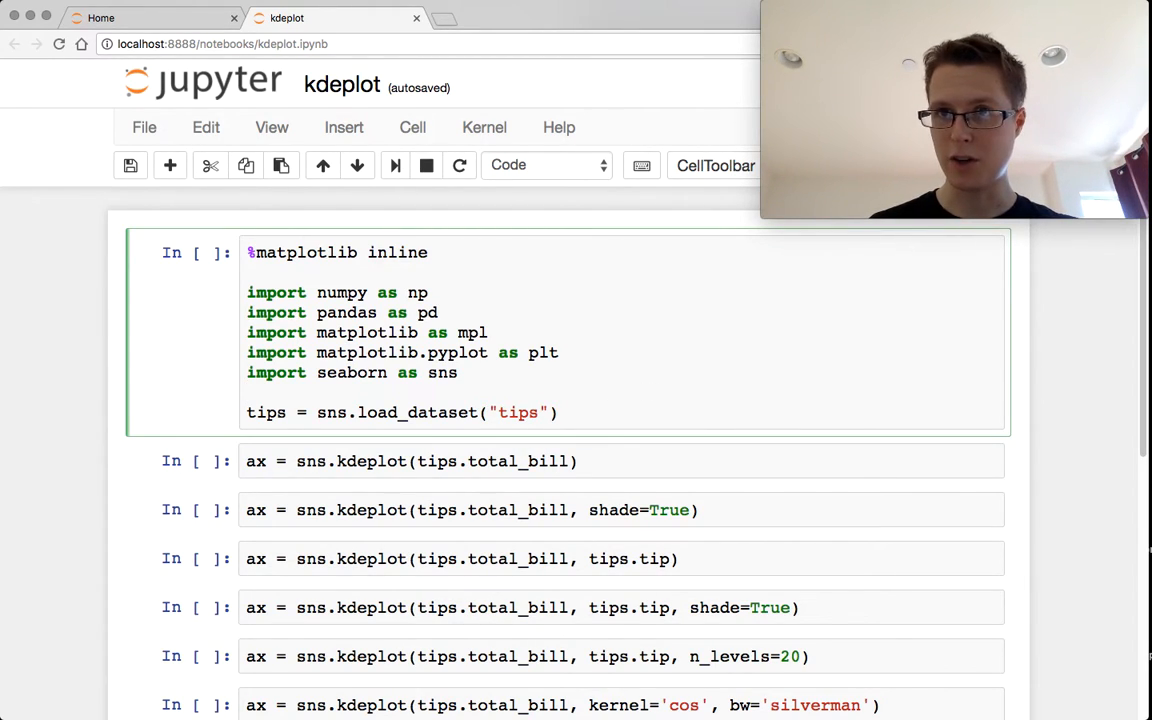
- Run the setup cell importing numpy, pandas, matplotlib, seaborn and loading the tips dataset
key(shift+enter)
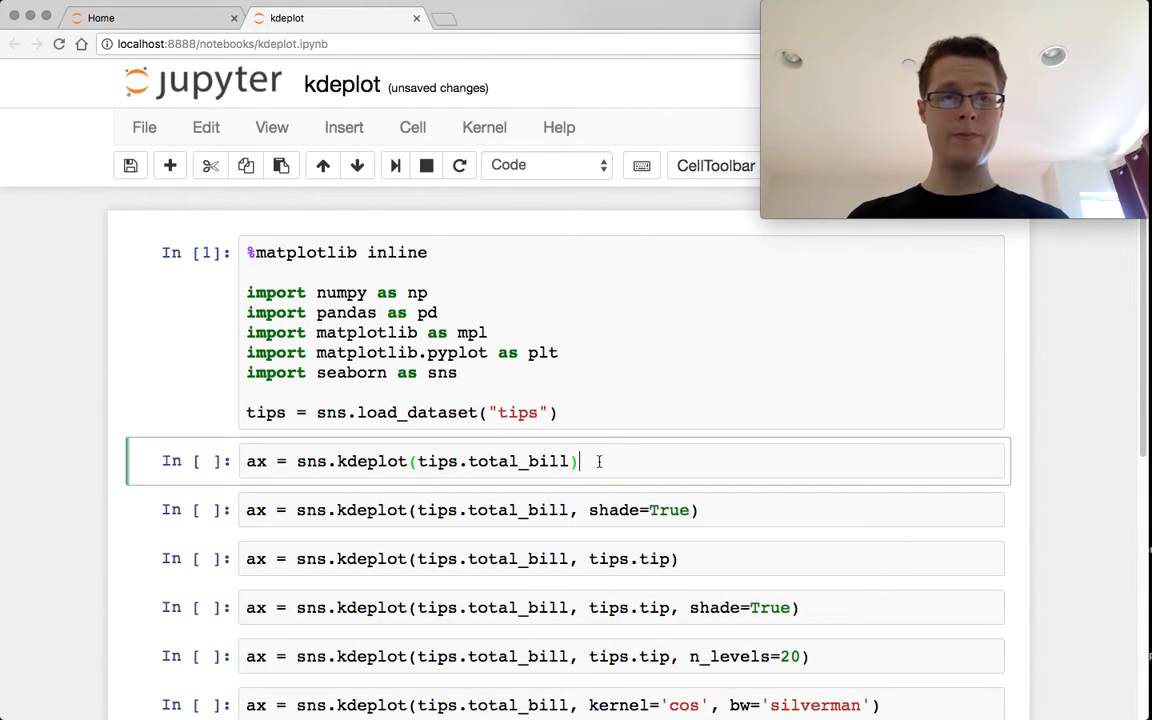
- Run the total_bill density, shaded density, and total_bill-versus-tip contour kdeplot cells and review their outputs
key(shift+enter)
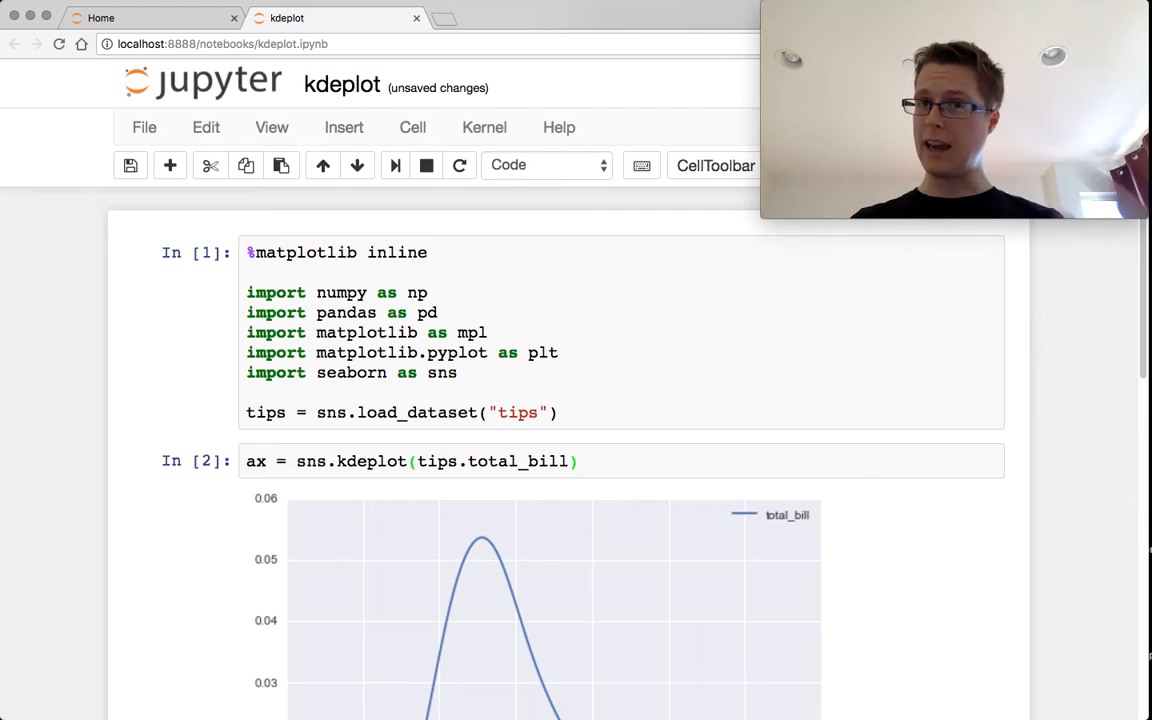
scroll(down, 3)
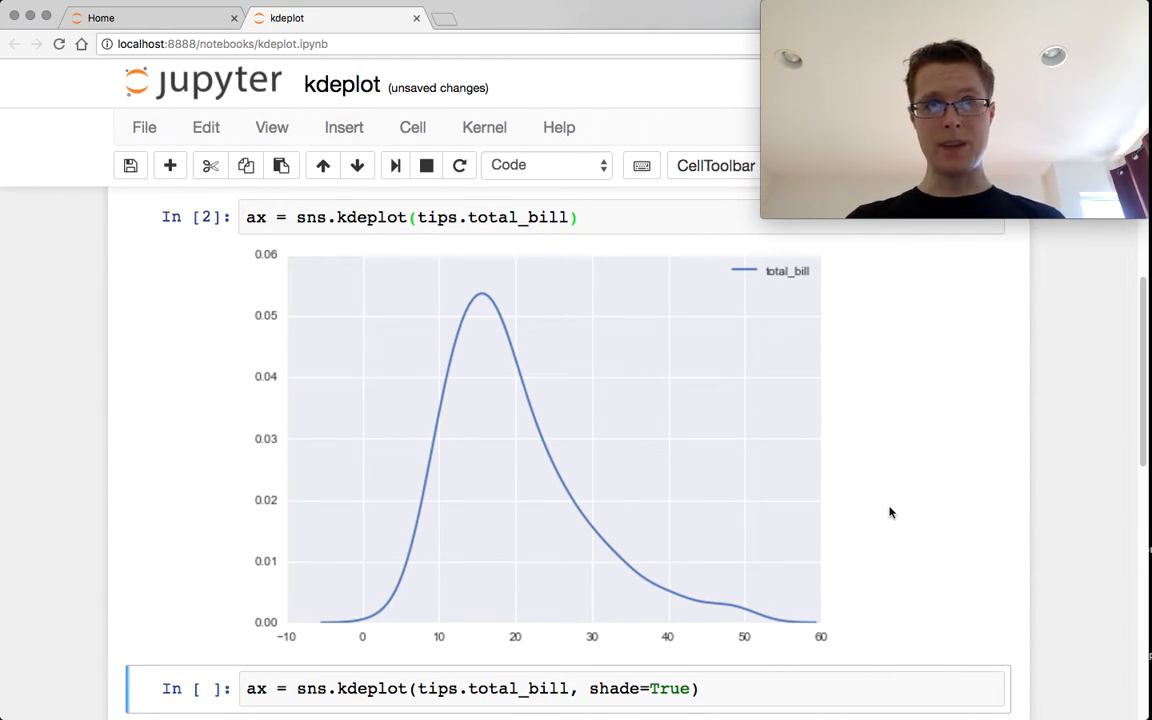
scroll(down, 3)
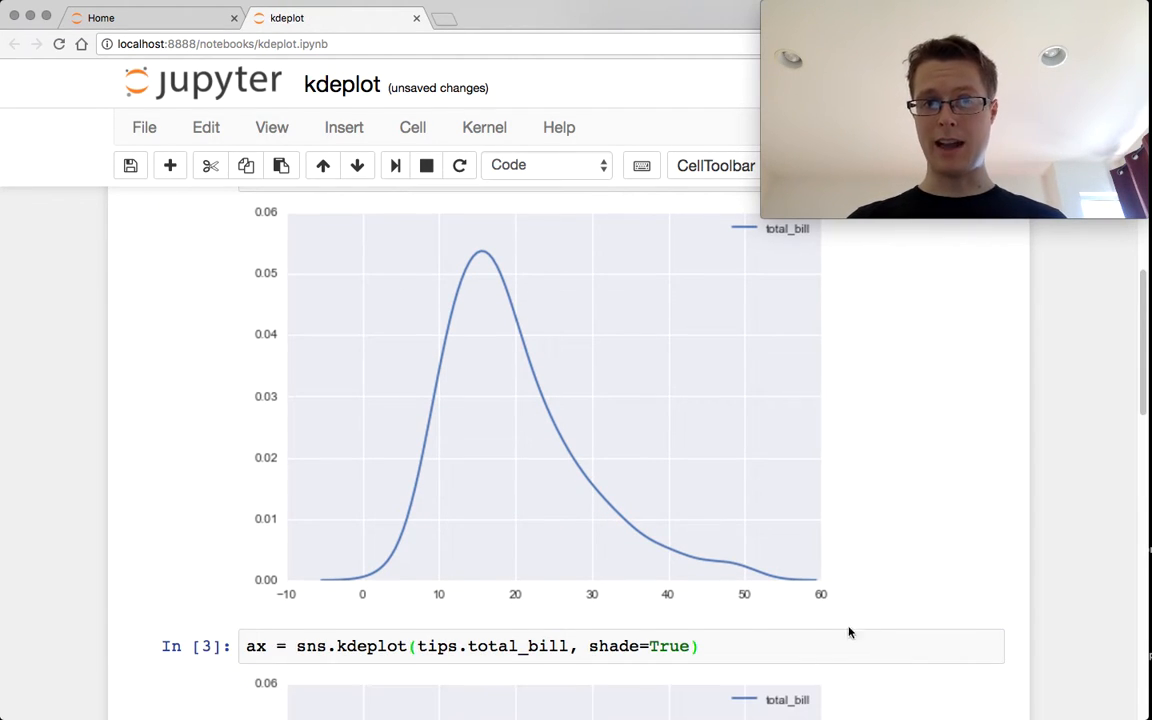
scroll(down, 3)
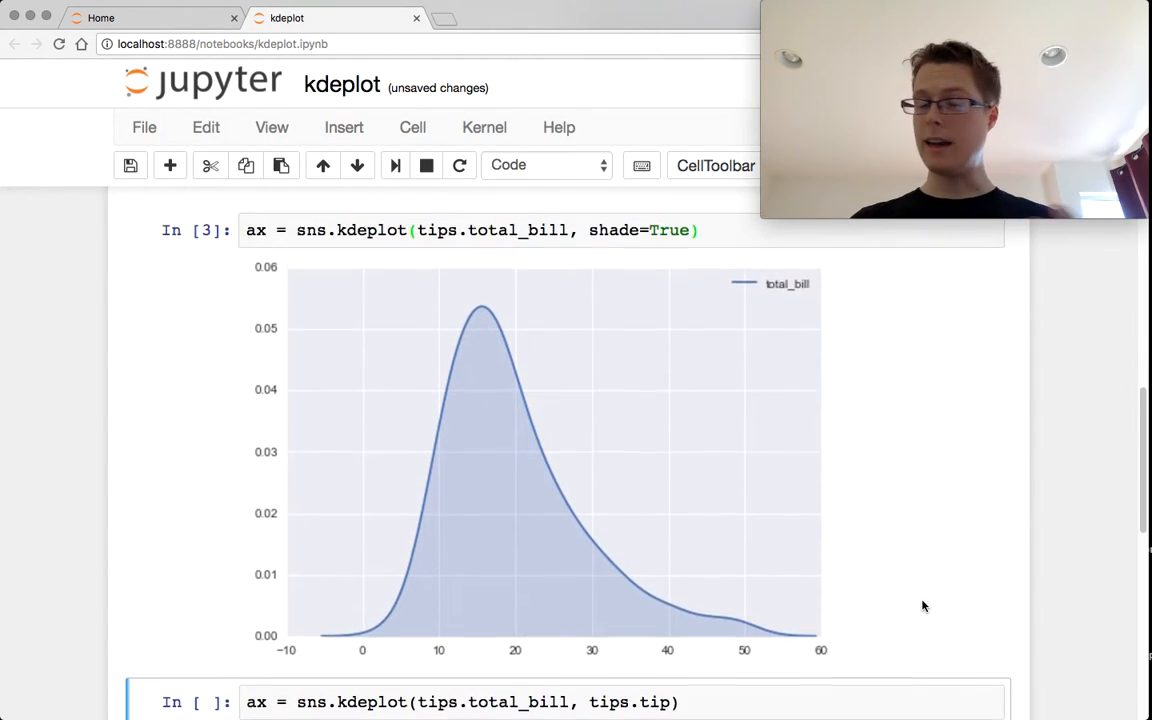
scroll(down, 3)
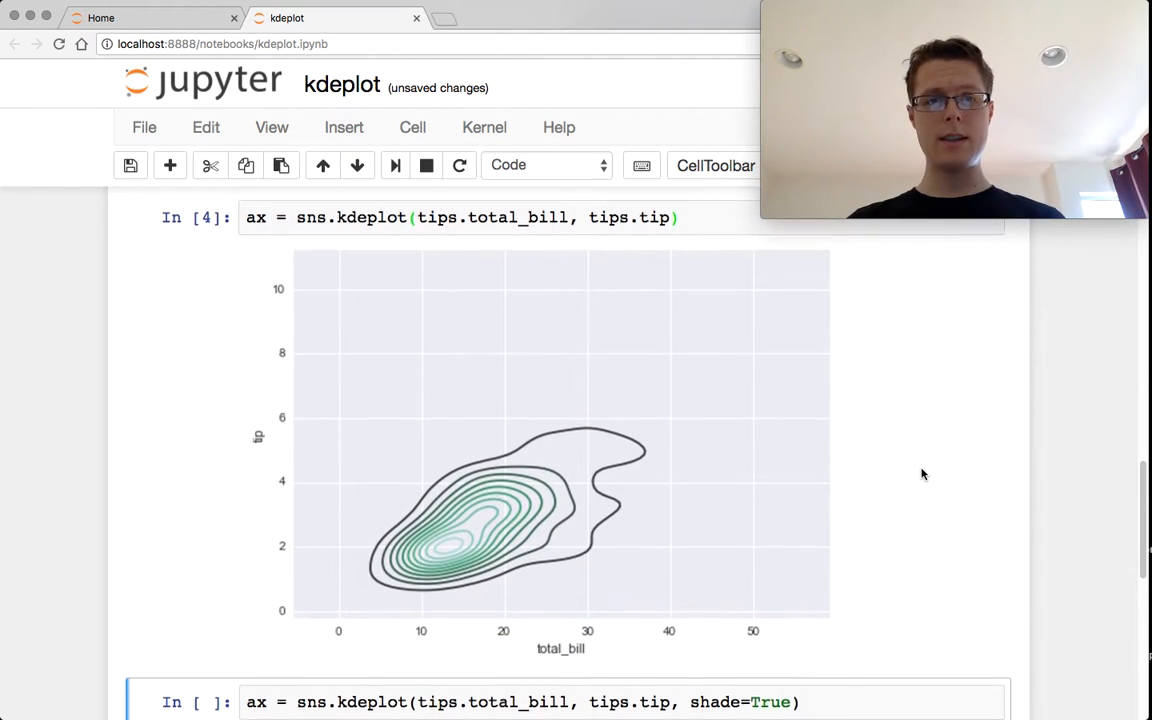
scroll(down, 3)
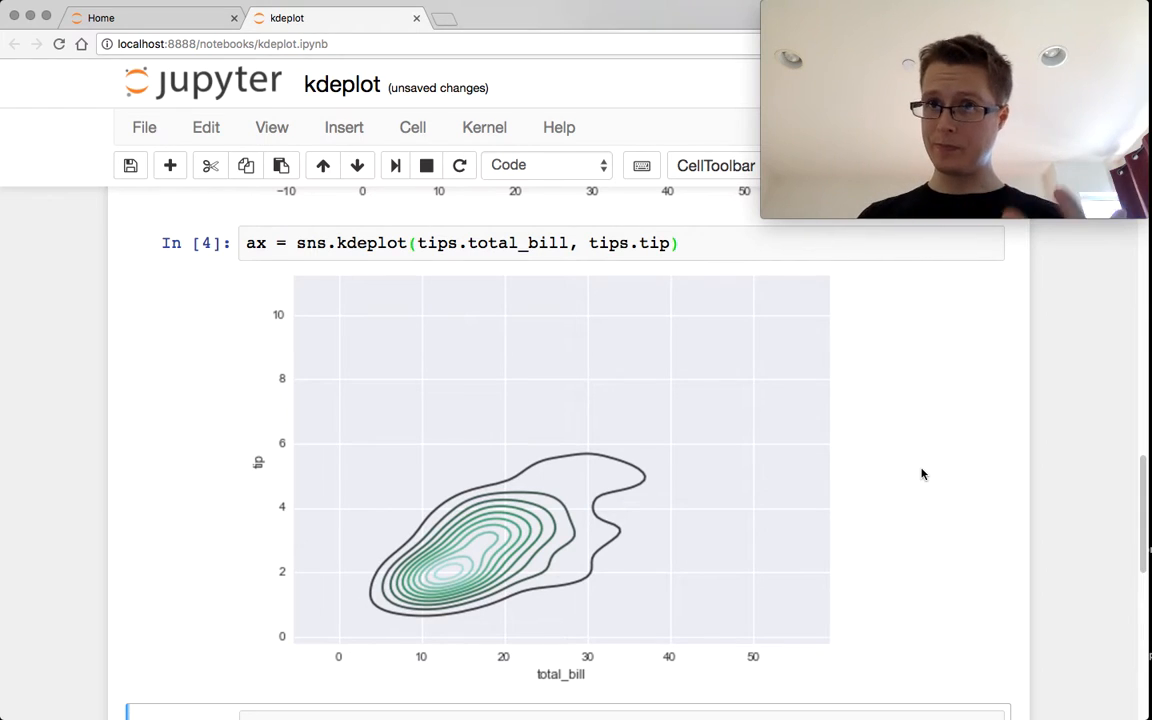
scroll(down, 3)
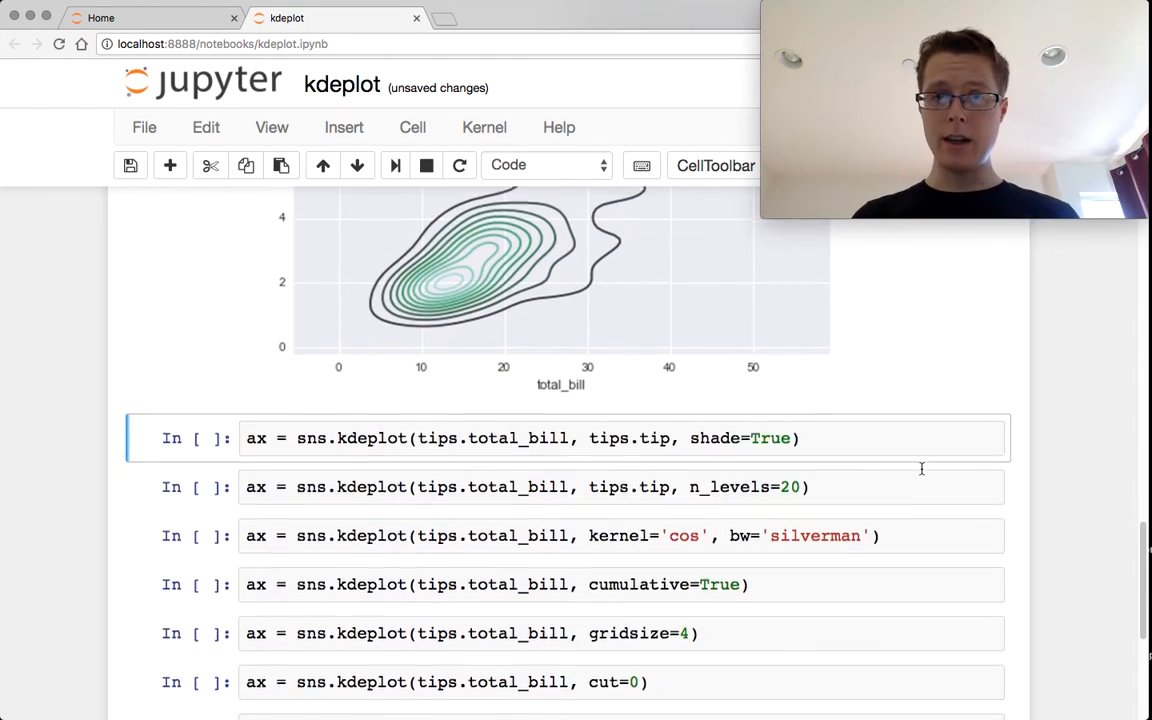
- Run the shaded bill-versus-tip density, the n_levels=20 contour, and the kernel='cos', bw='silverman' cells
key(shift+enter)
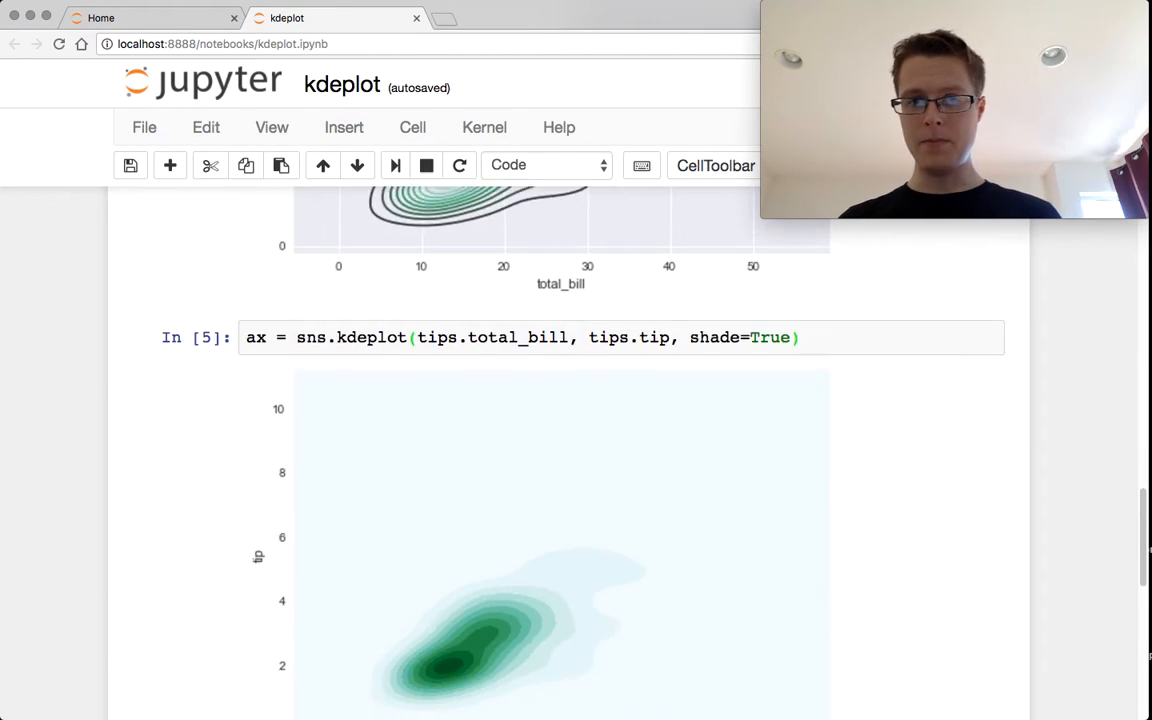
scroll(down, 3)
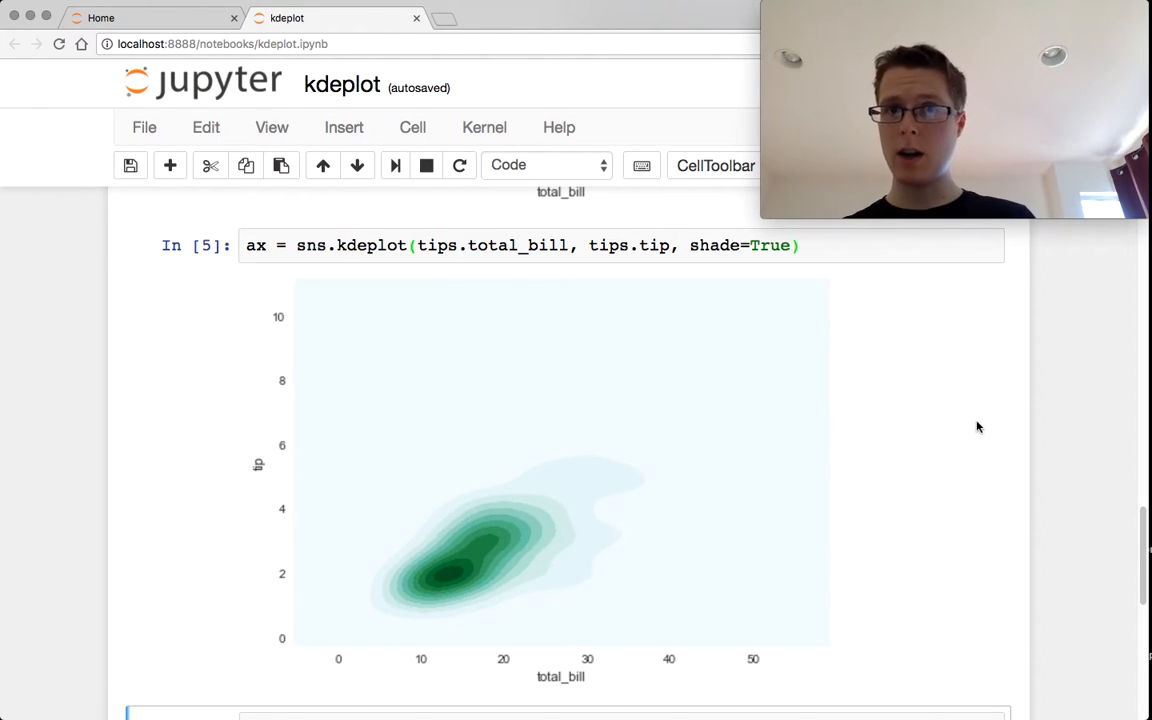
scroll(down, 3)
text(ax = sns.kdeplot(tips.total_bill, tips.tip, n_levels=20))
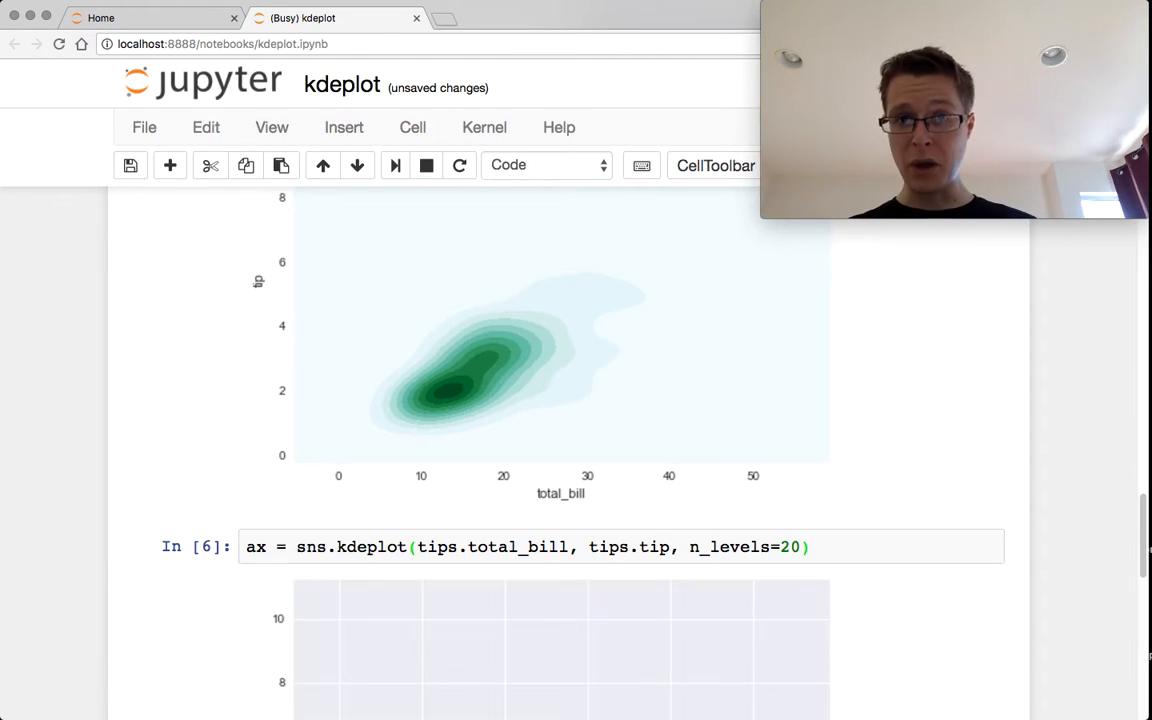
scroll(down, 3)
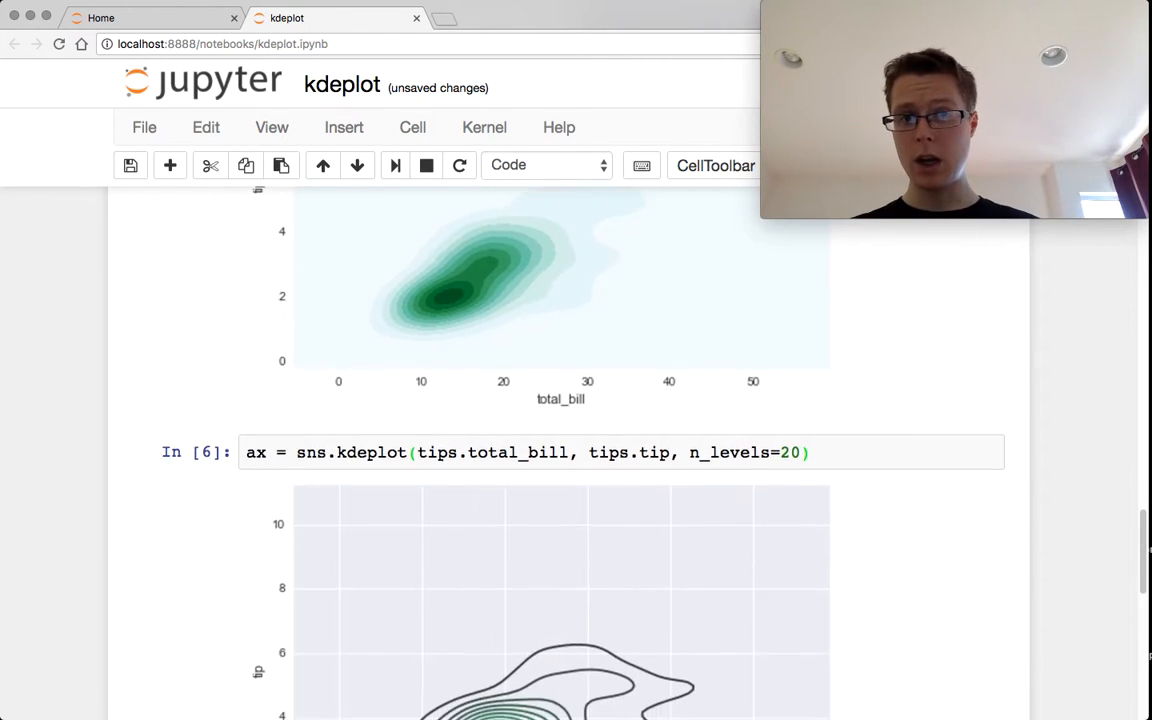
scroll(down, 3)
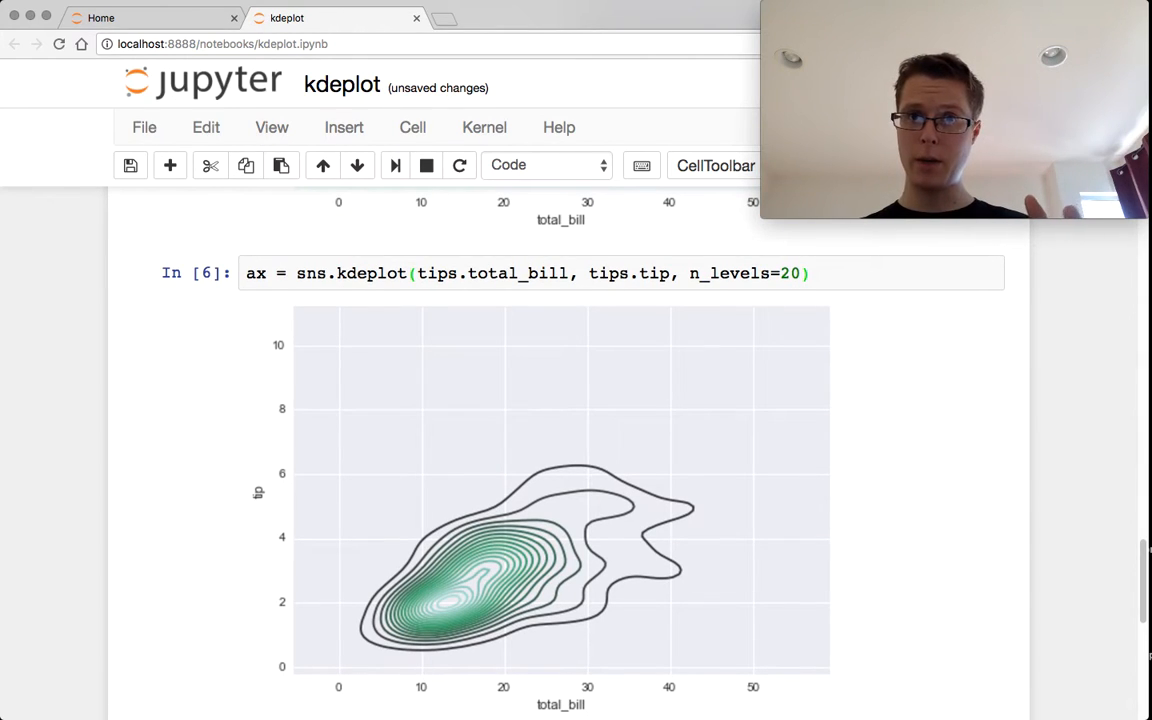
scroll(down, 3)
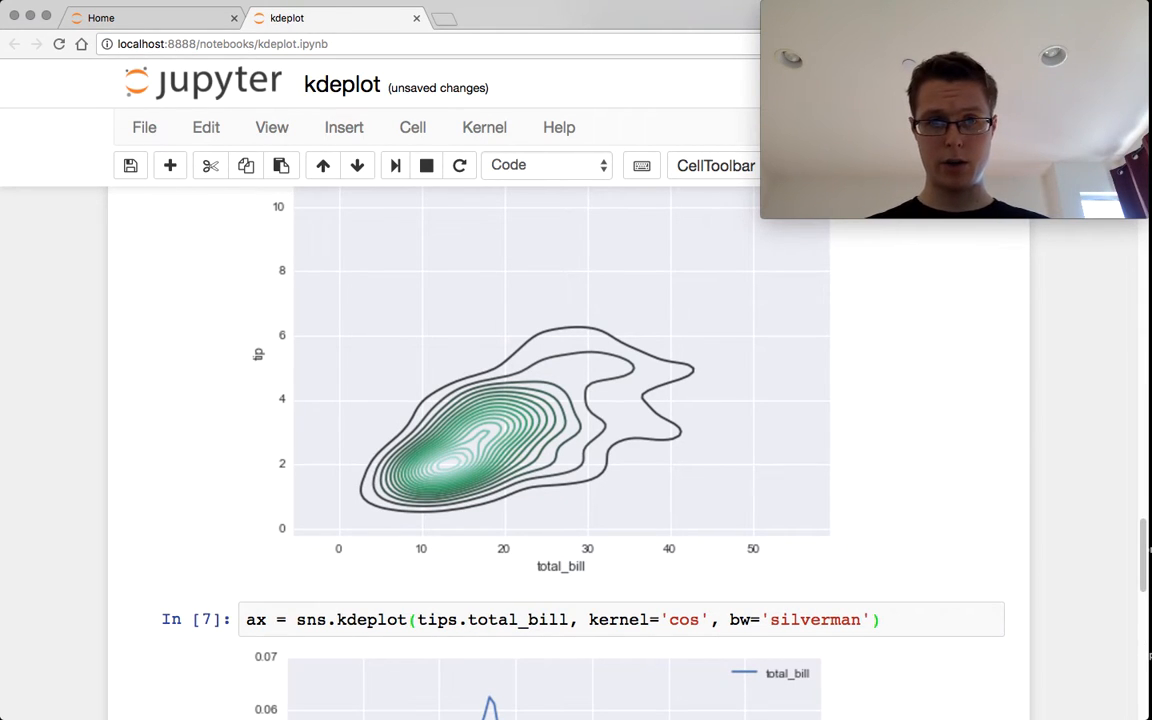
- Insert a new empty code cell beneath the cosine-kernel density plot
scroll(down, 3)
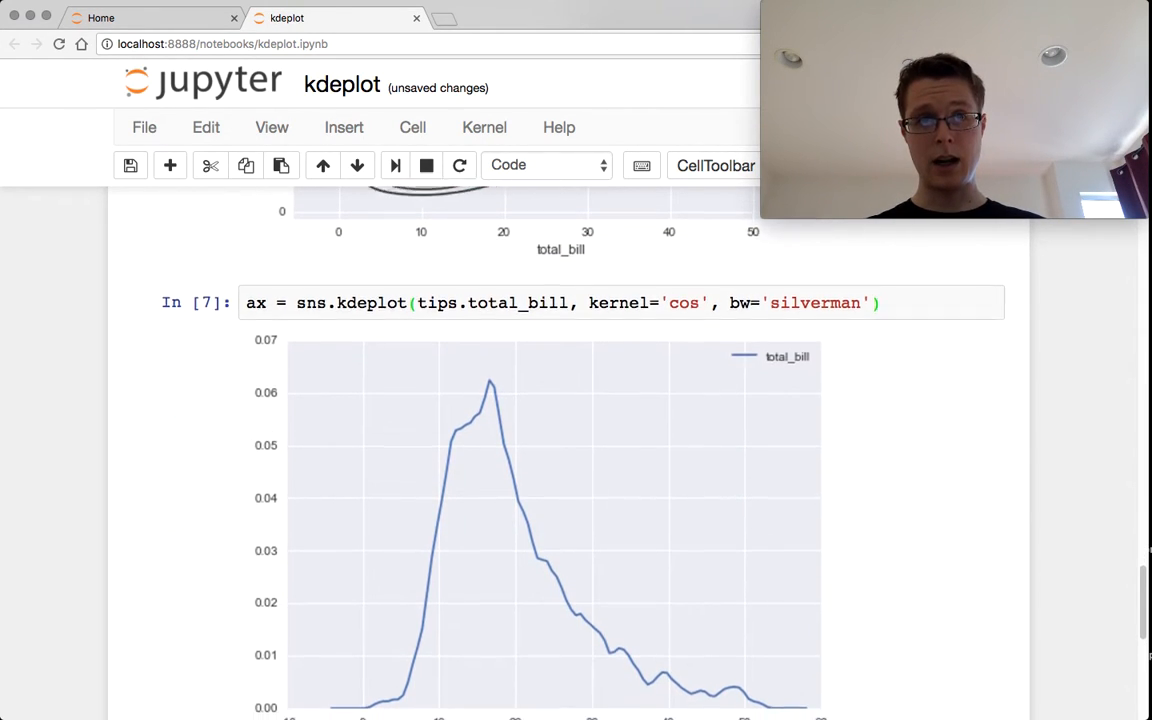
scroll(down, 3)
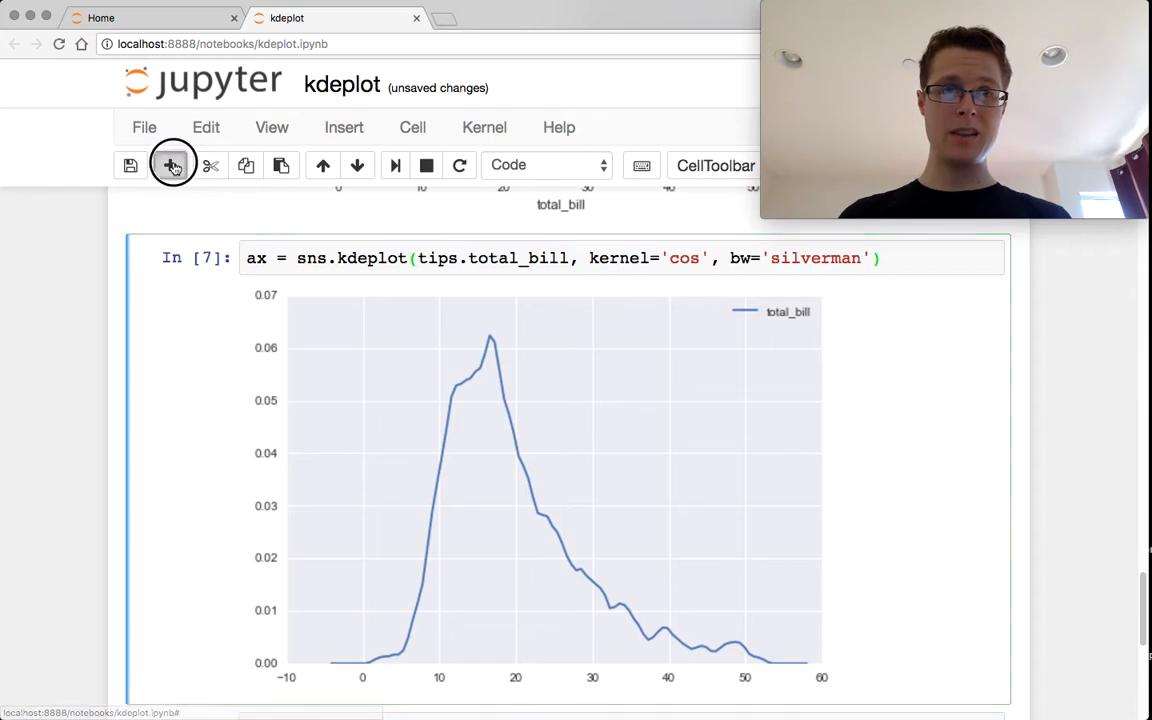
click(172, 164)
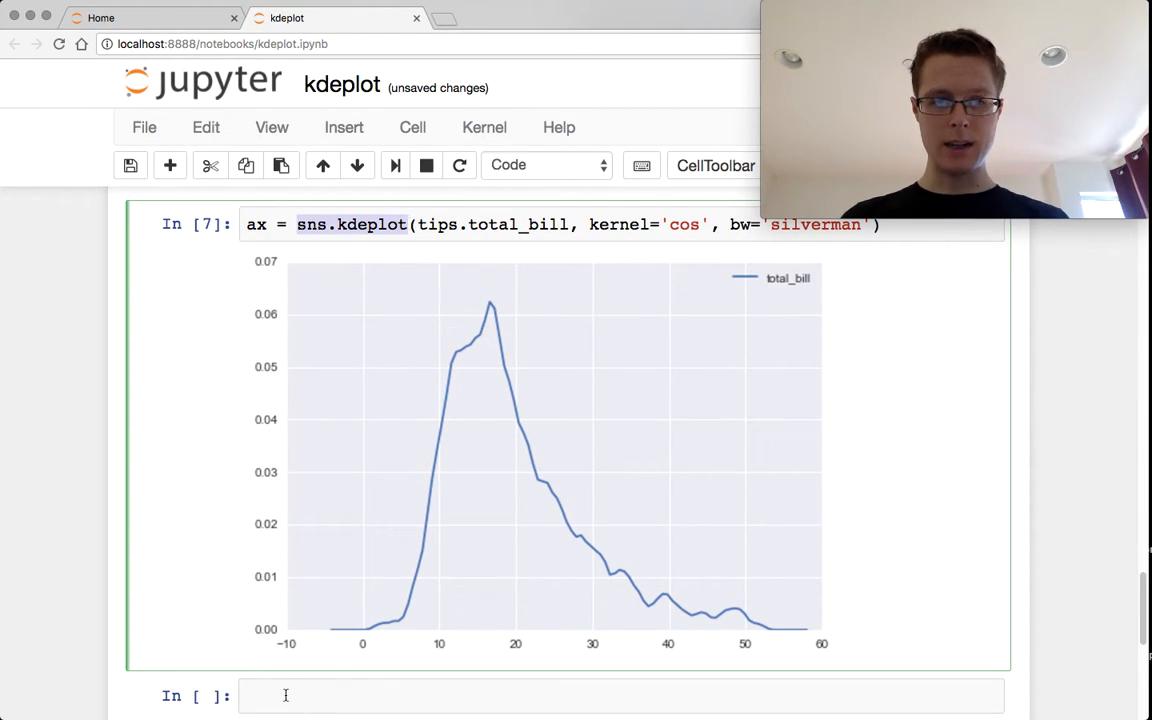
- Query sns.kdeplot? and highlight the triw and cos kernel options and the bw bandwidth description in the help pager
text(sns.kdeplot?)
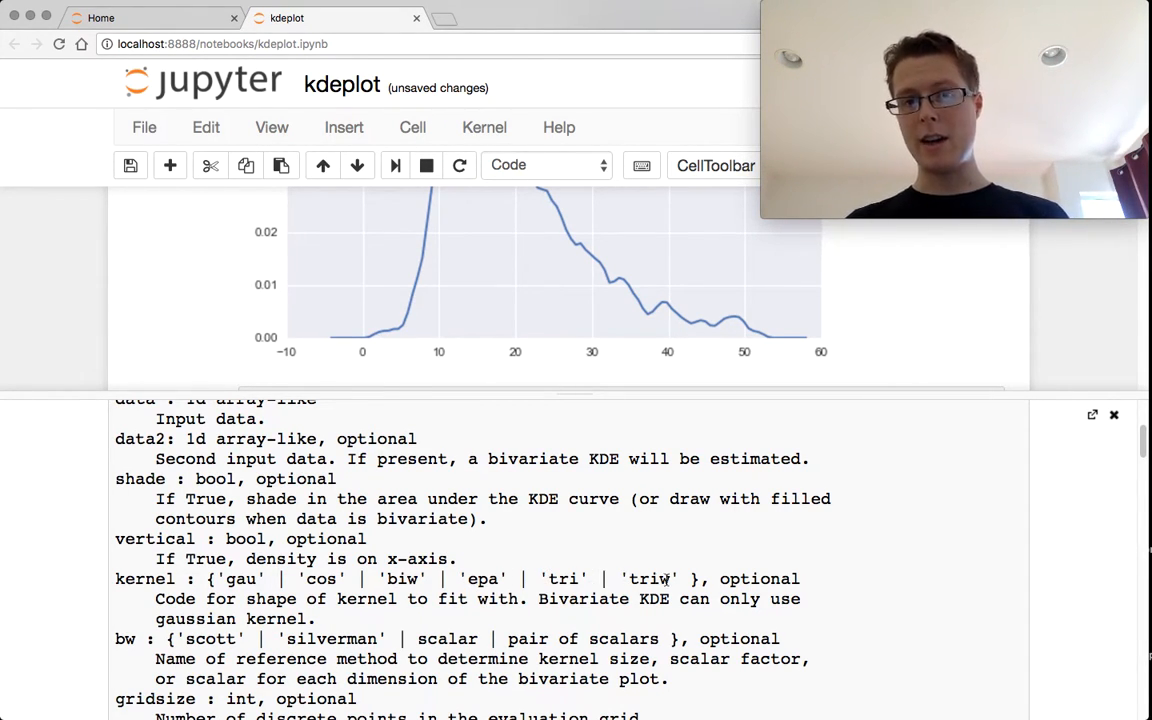
double_click(564, 578)
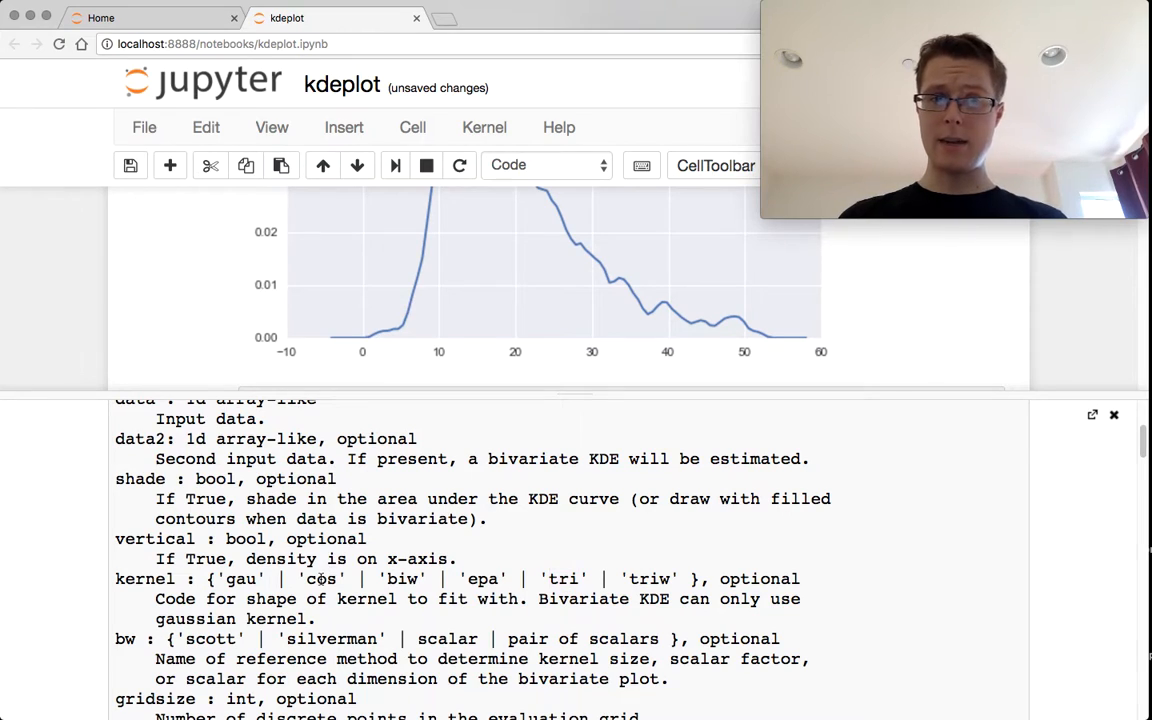
double_click(484, 578)
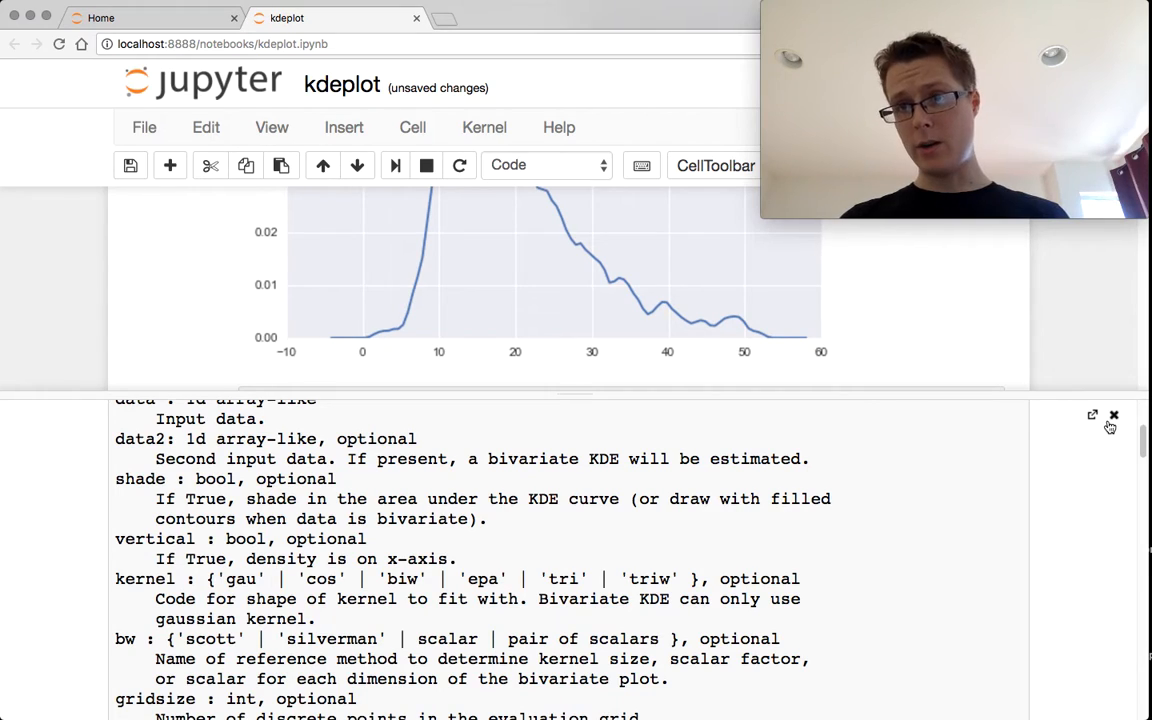
mouse_move(1112, 414)
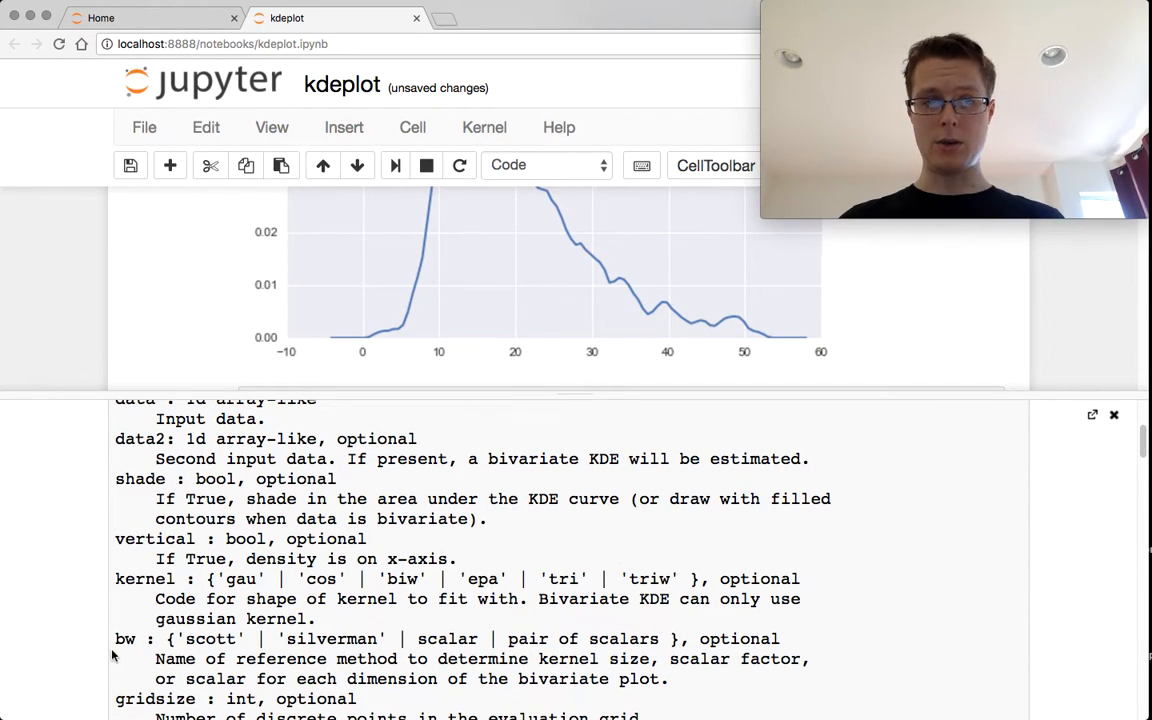
double_click(124, 640)
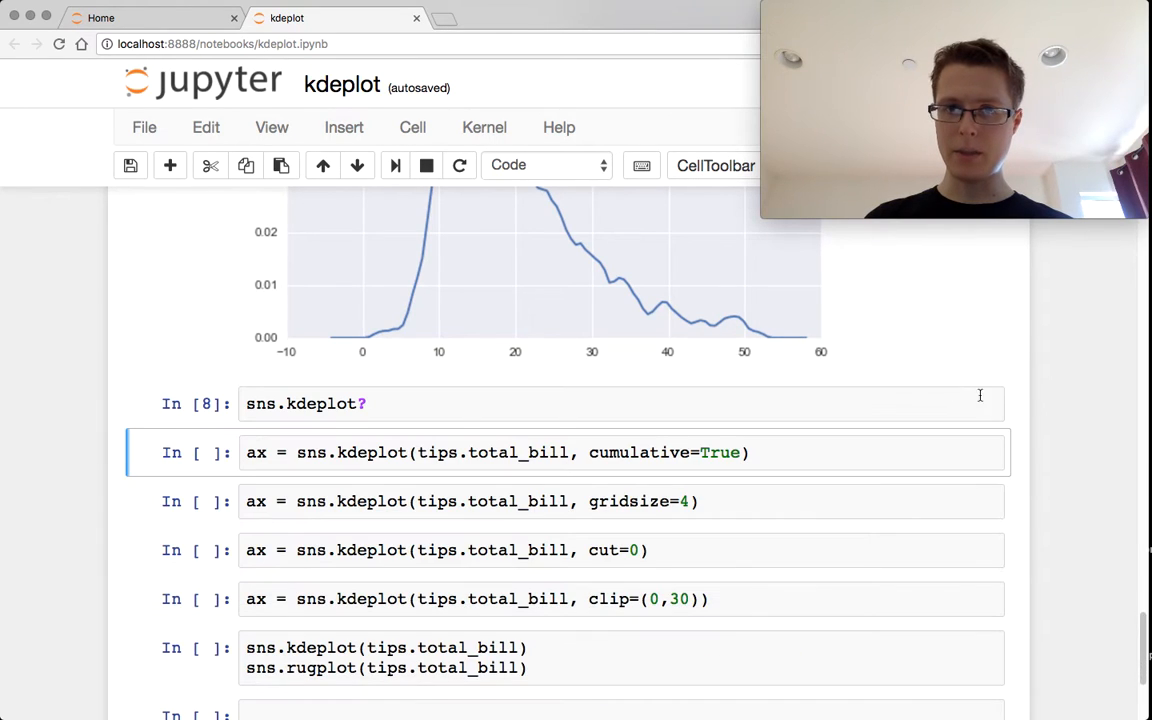
- Review the earlier plots around the kernel='cos', bw='silverman' cell before duplicating it
scroll(up, 3)
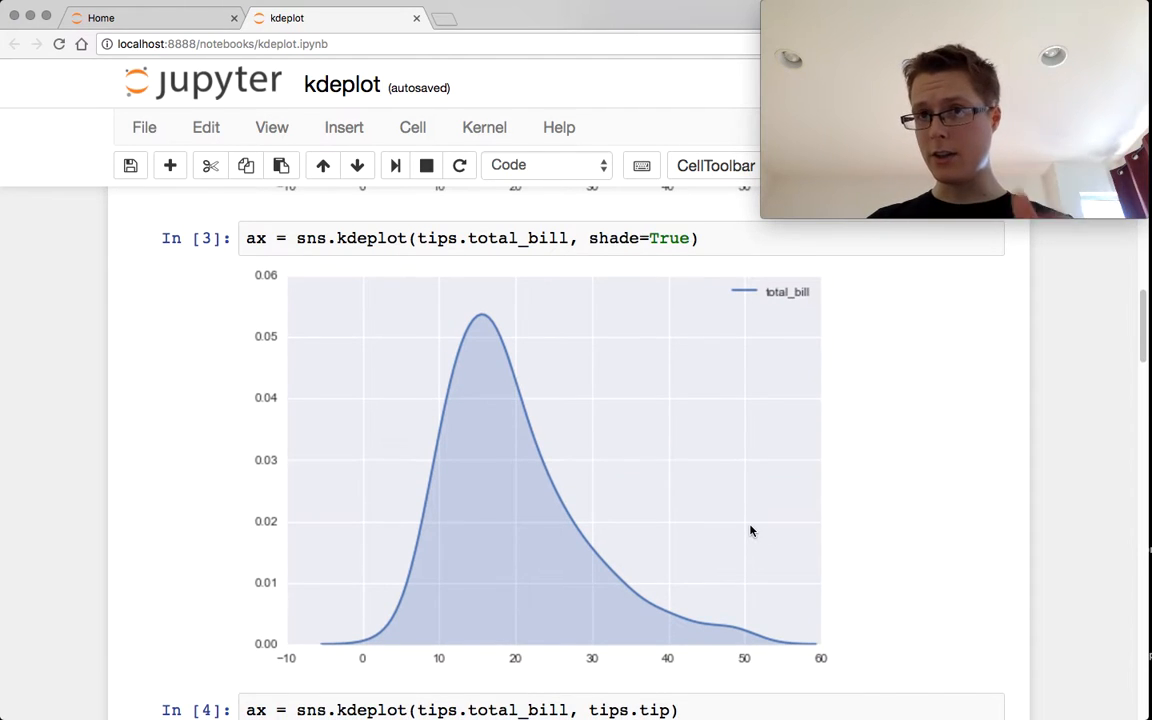
scroll(down, 3)
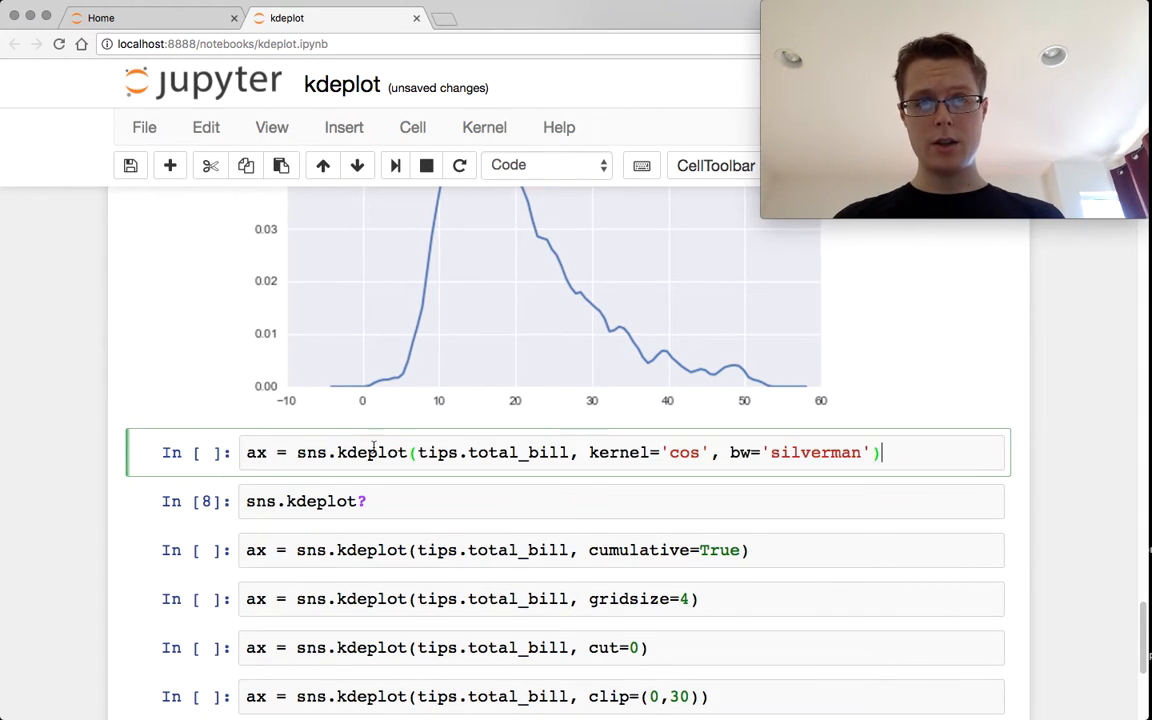
double_click(684, 452)
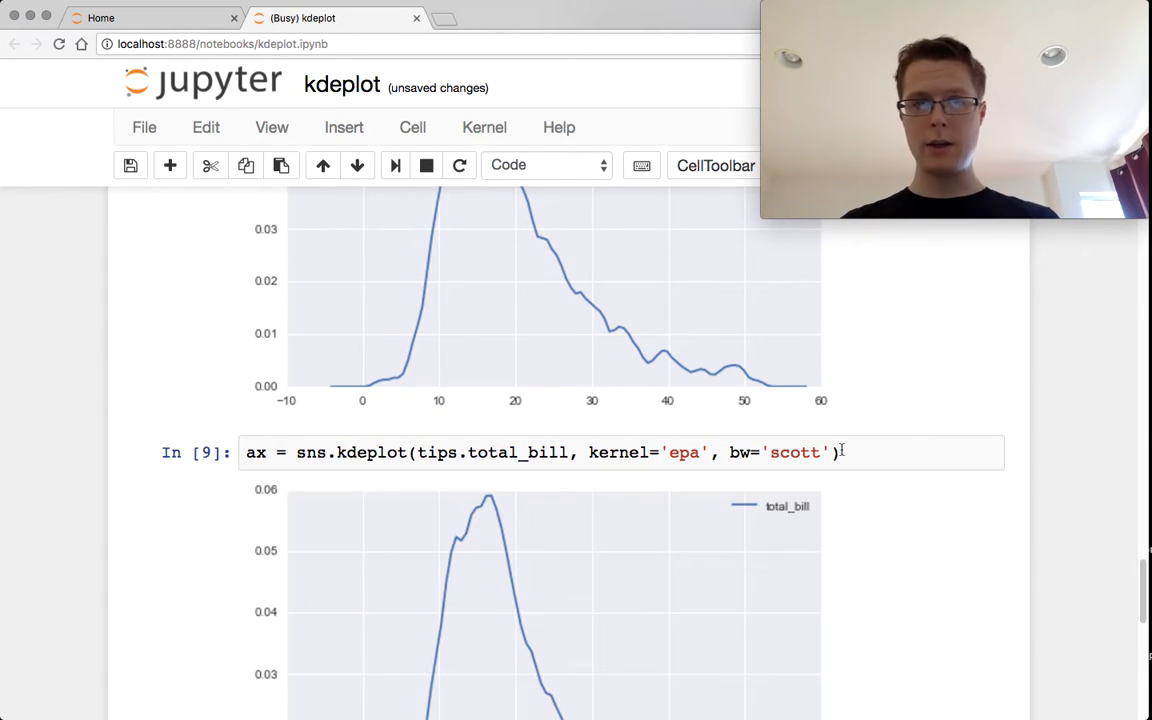
scroll(down, 3)
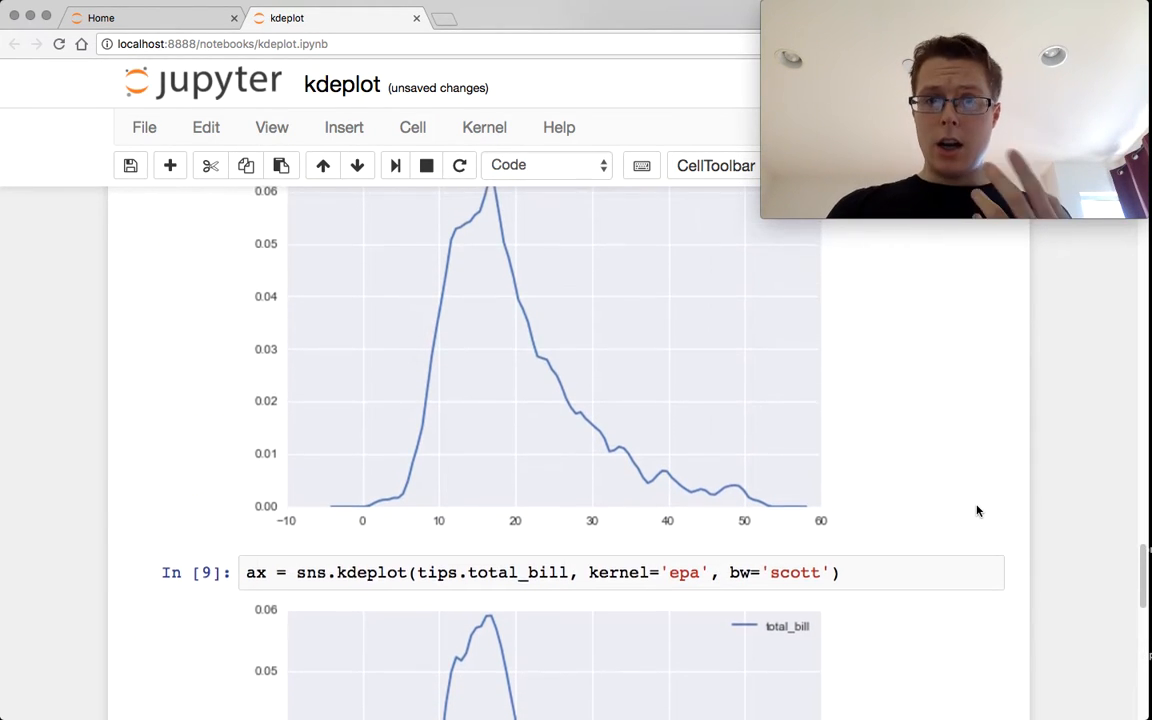
scroll(up, 3)
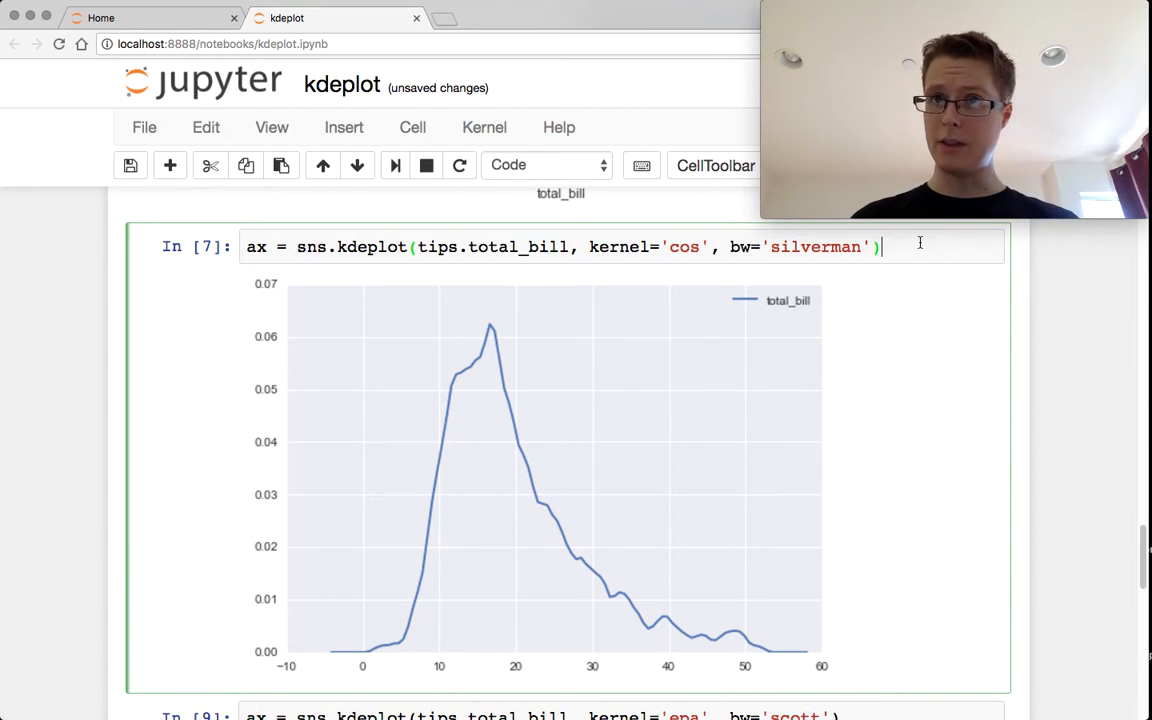
double_click(816, 248)
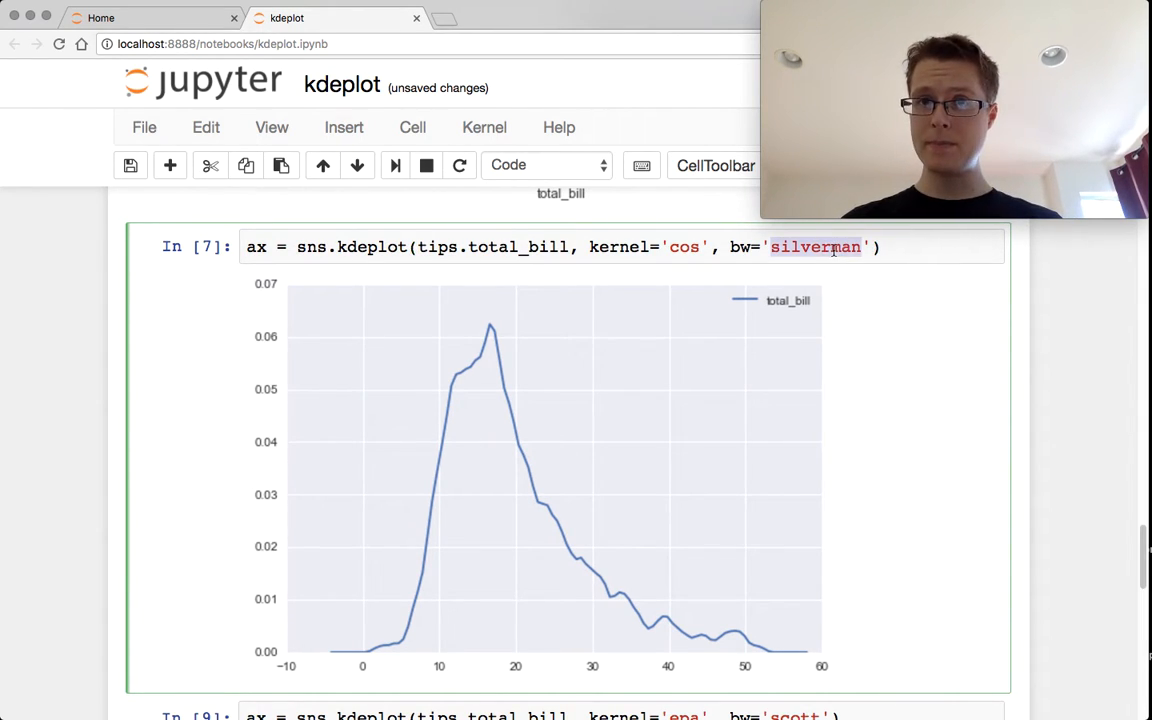
scroll(down, 3)
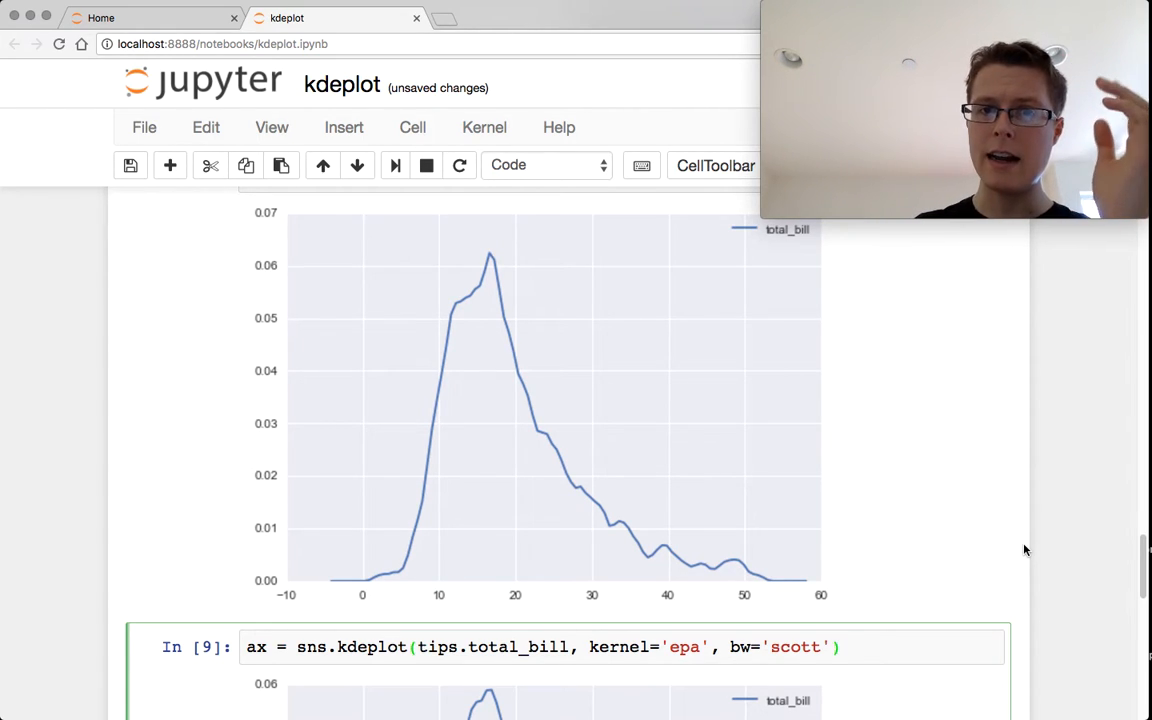
scroll(down, 3)
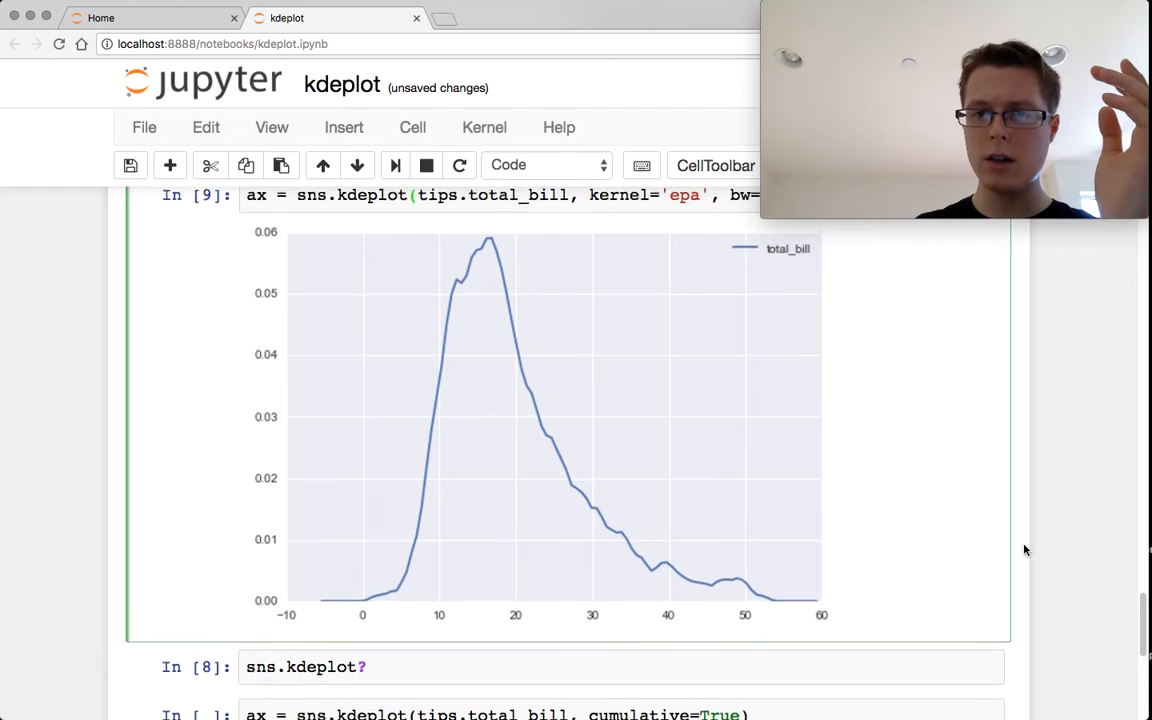
scroll(down, 3)
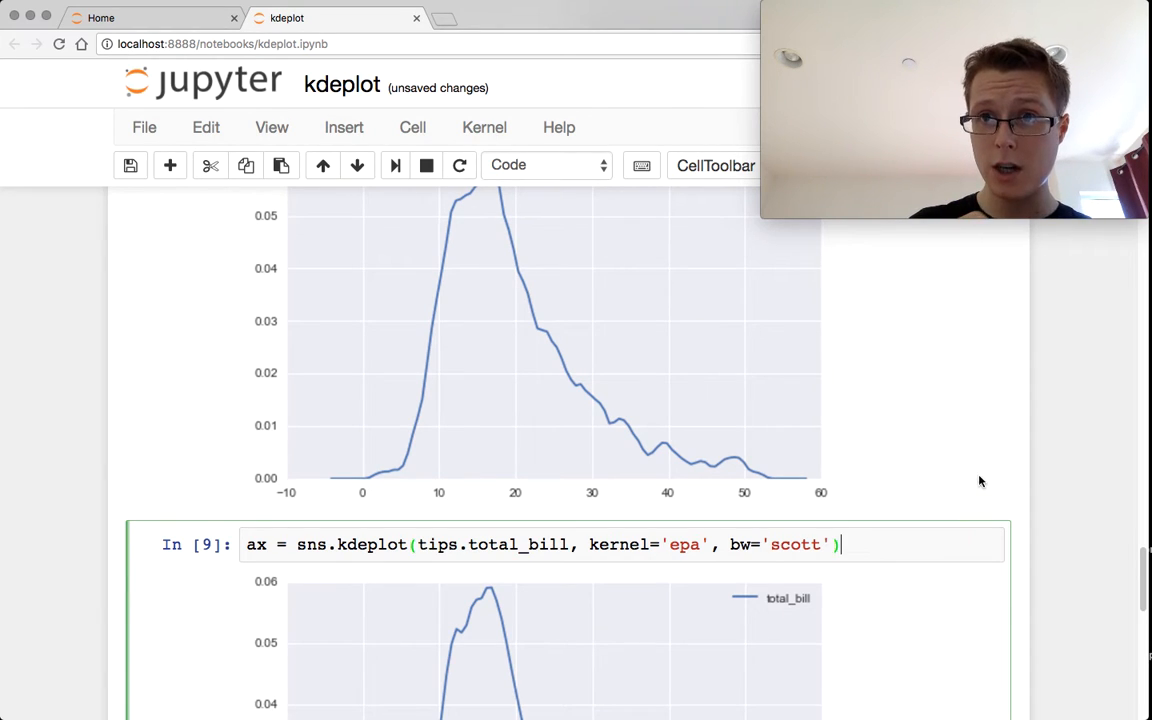
- Revisit the cosine-kernel Silverman cell, then move down to the cumulative=True kdeplot cell and its S-shaped output
scroll(up, 3)
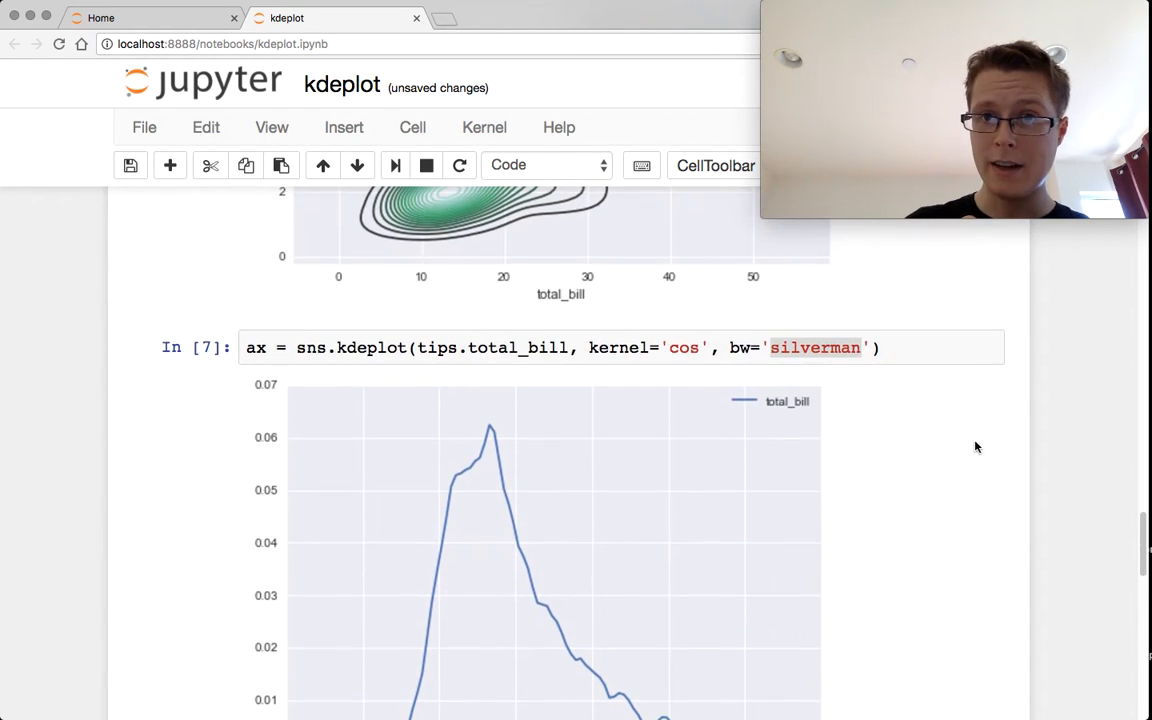
click(900, 348)
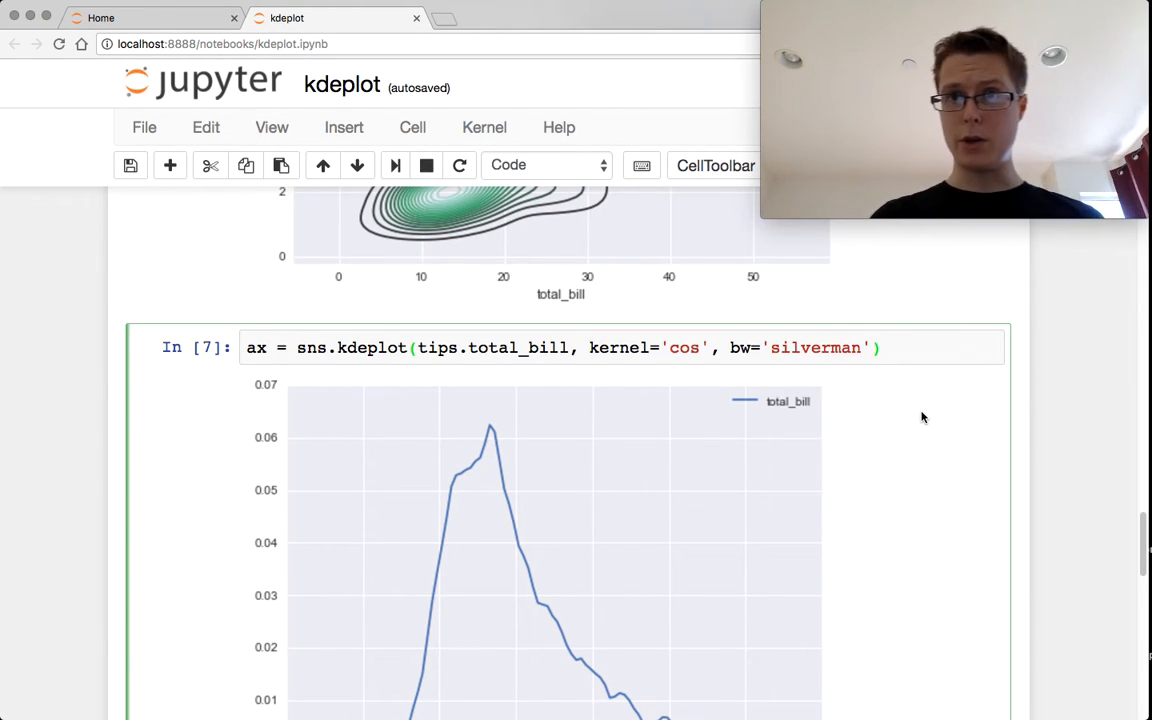
click(878, 348)
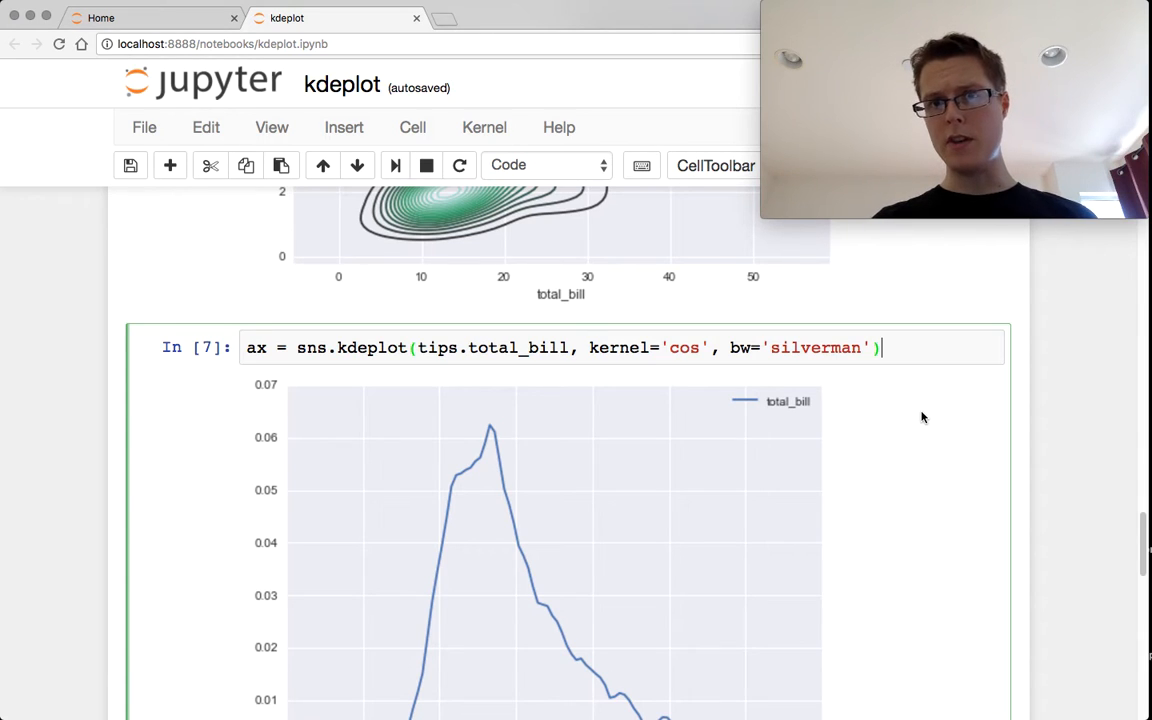
scroll(down, 3)
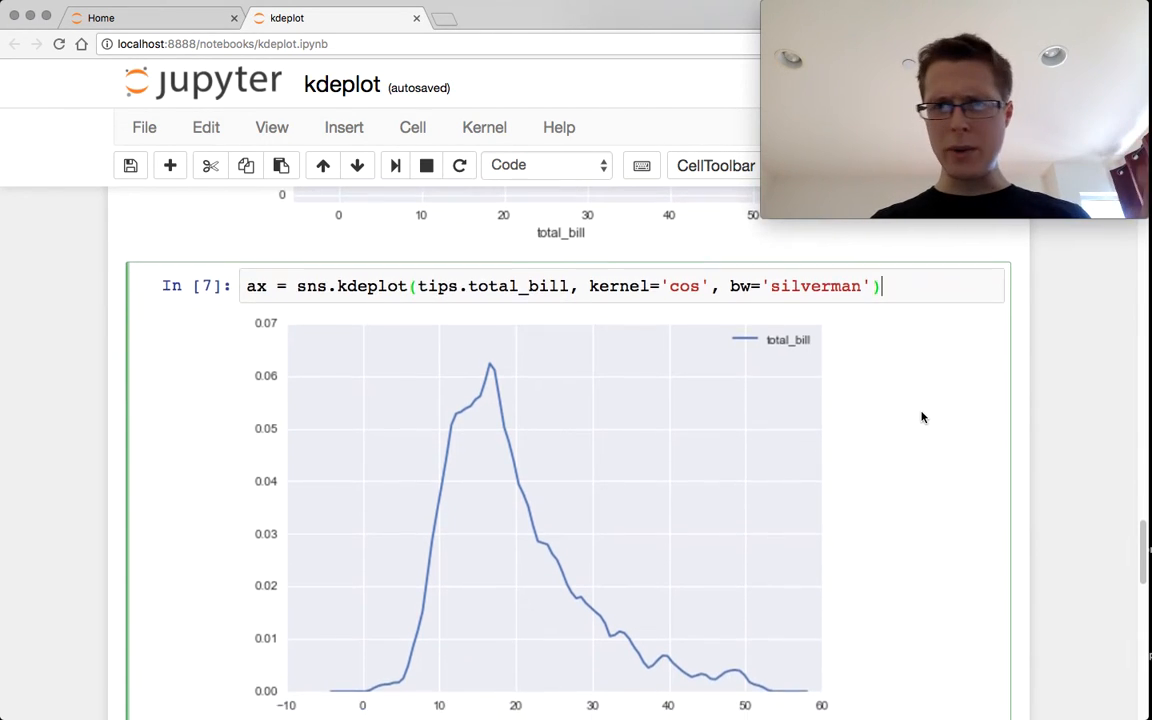
scroll(down, 3)
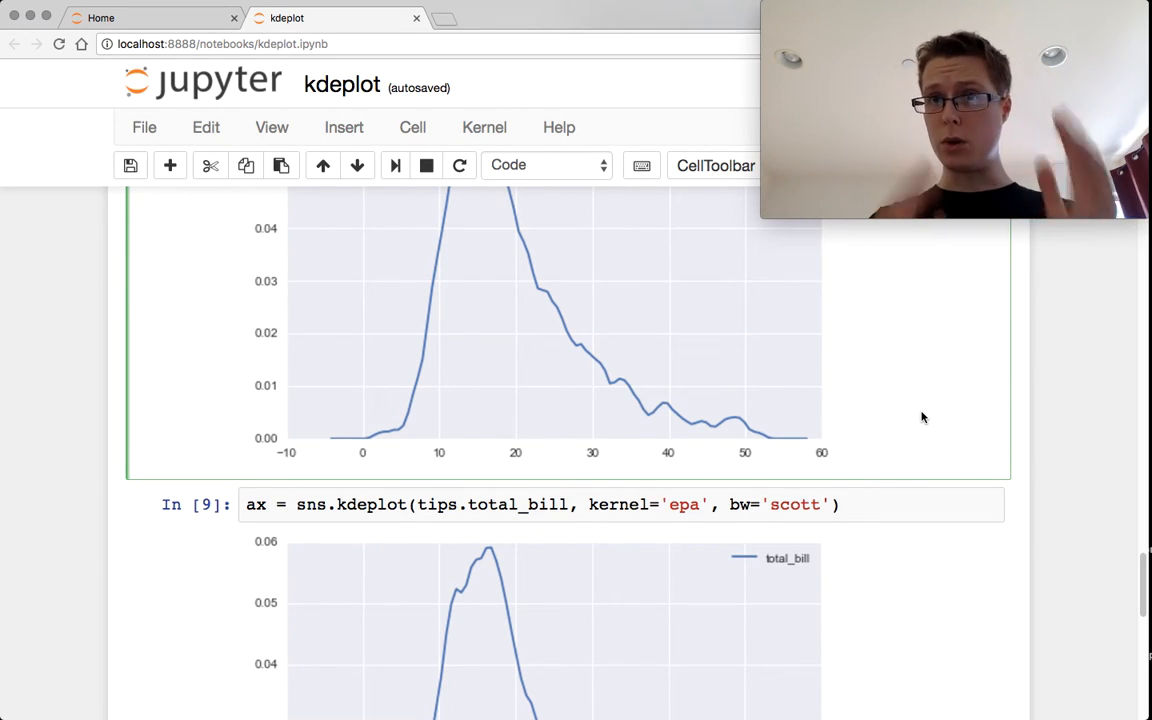
scroll(down, 3)
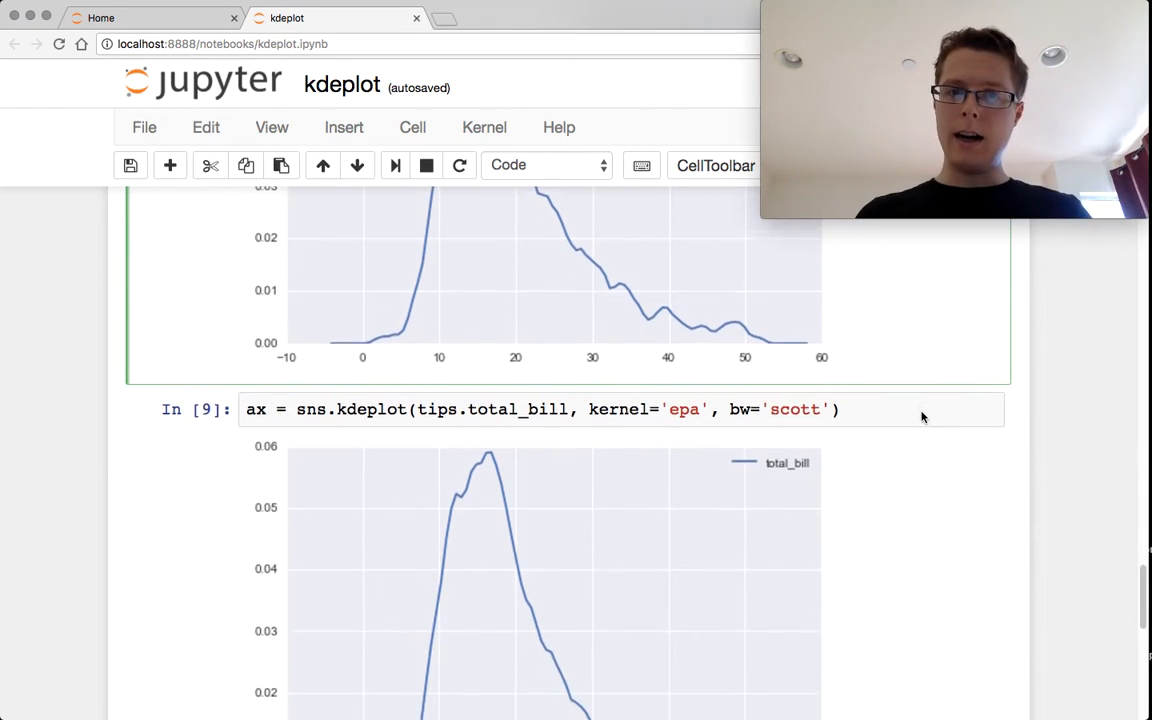
scroll(down, 3)
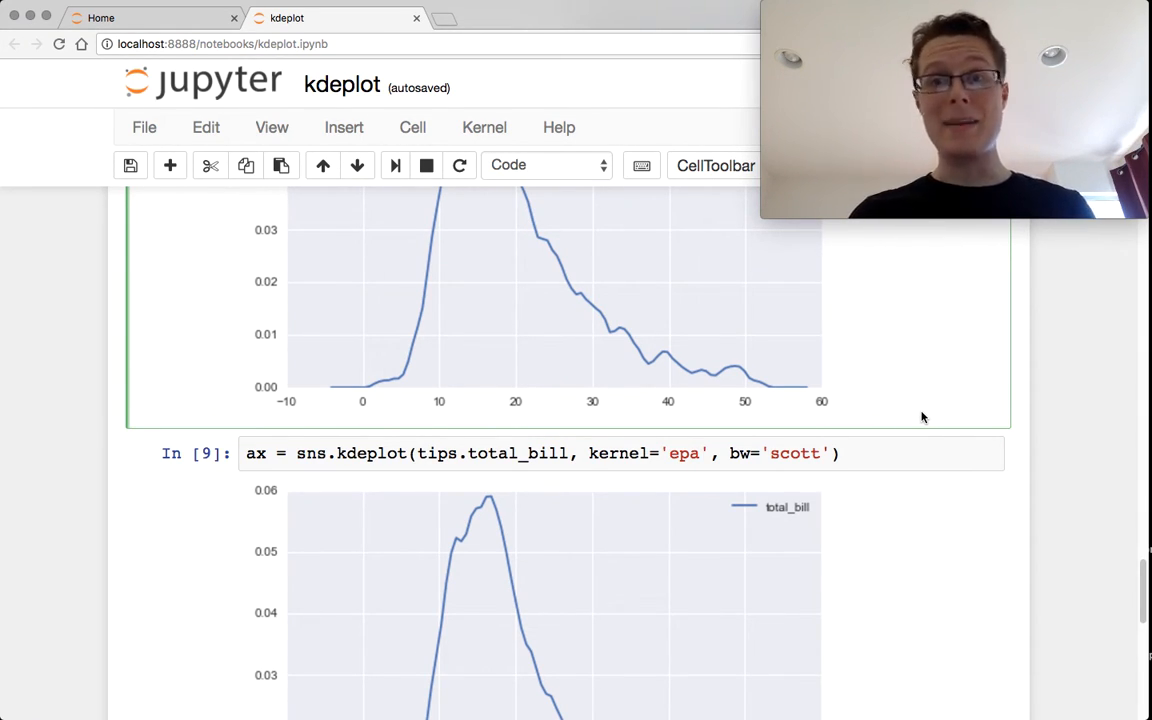
scroll(down, 3)
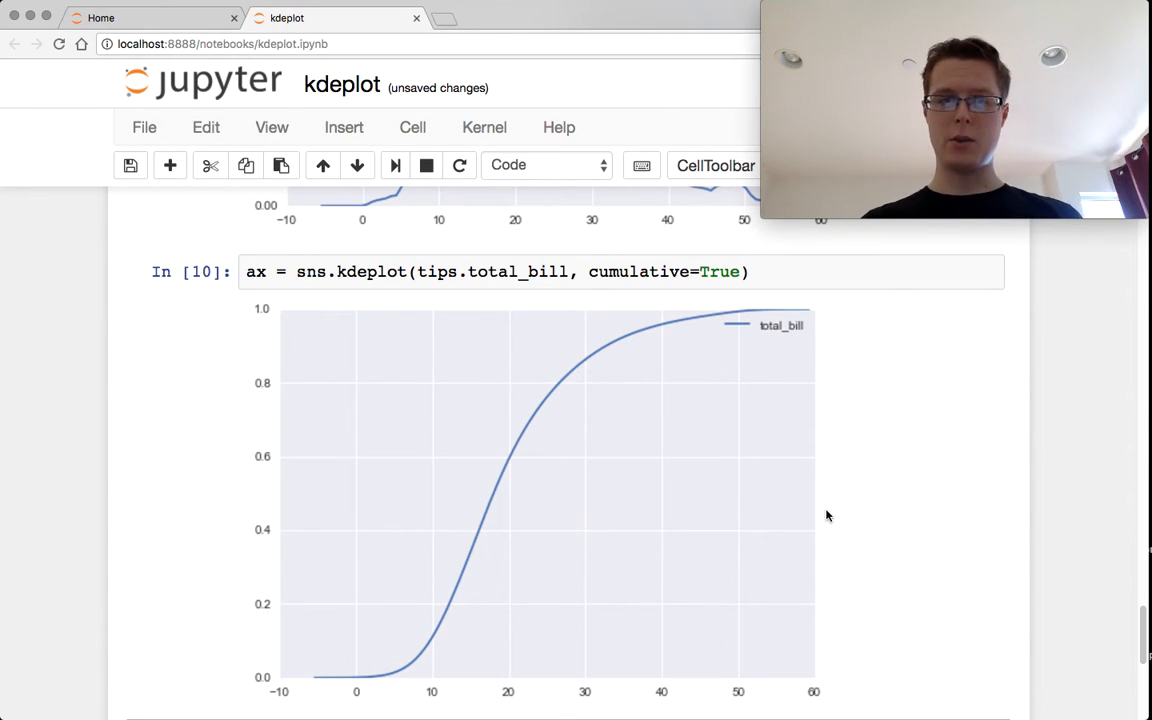
mouse_move(836, 298)
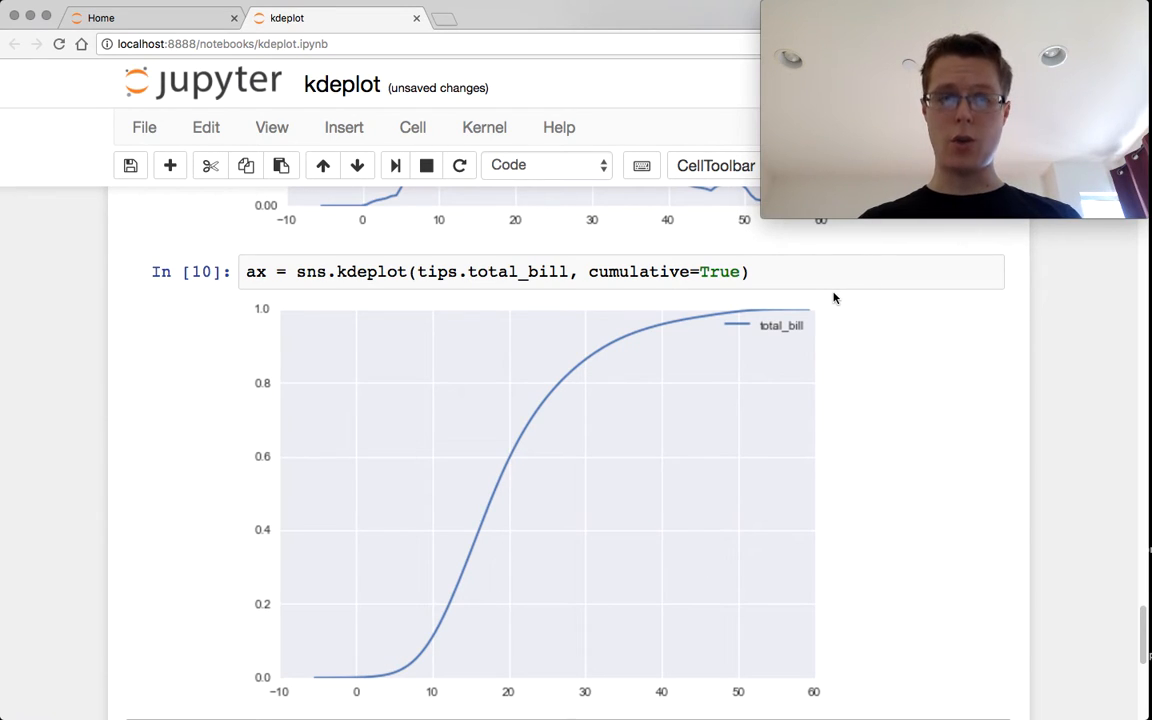
mouse_move(364, 658)
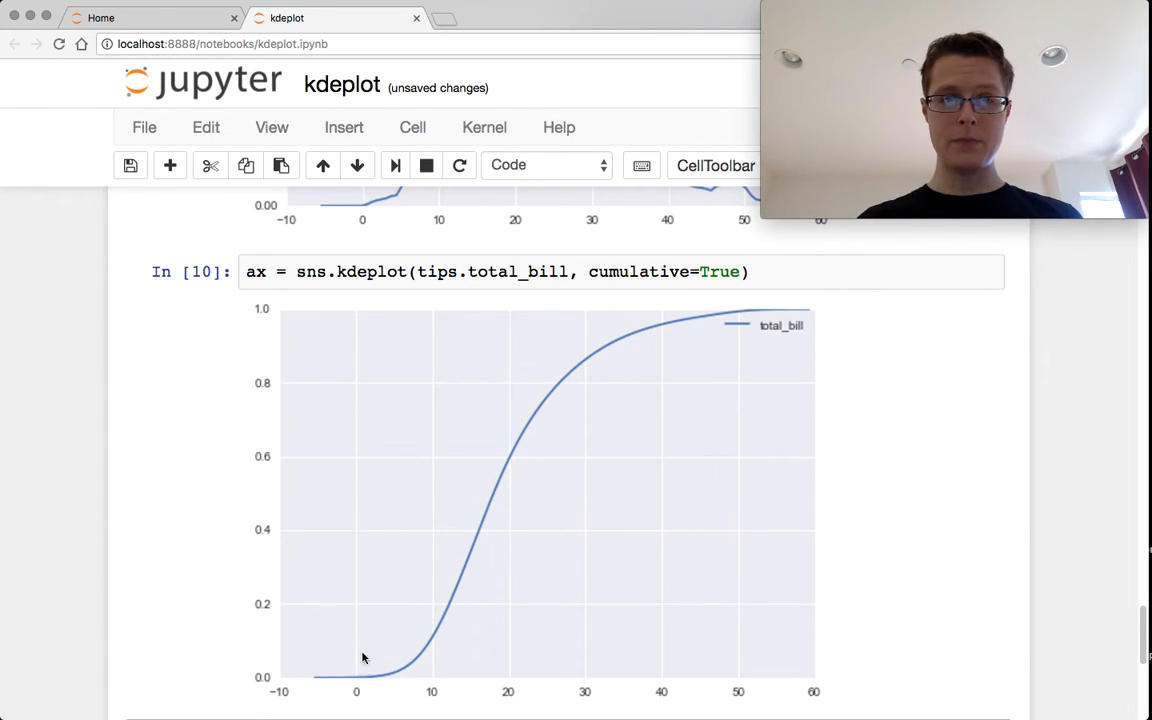
mouse_move(242, 348)
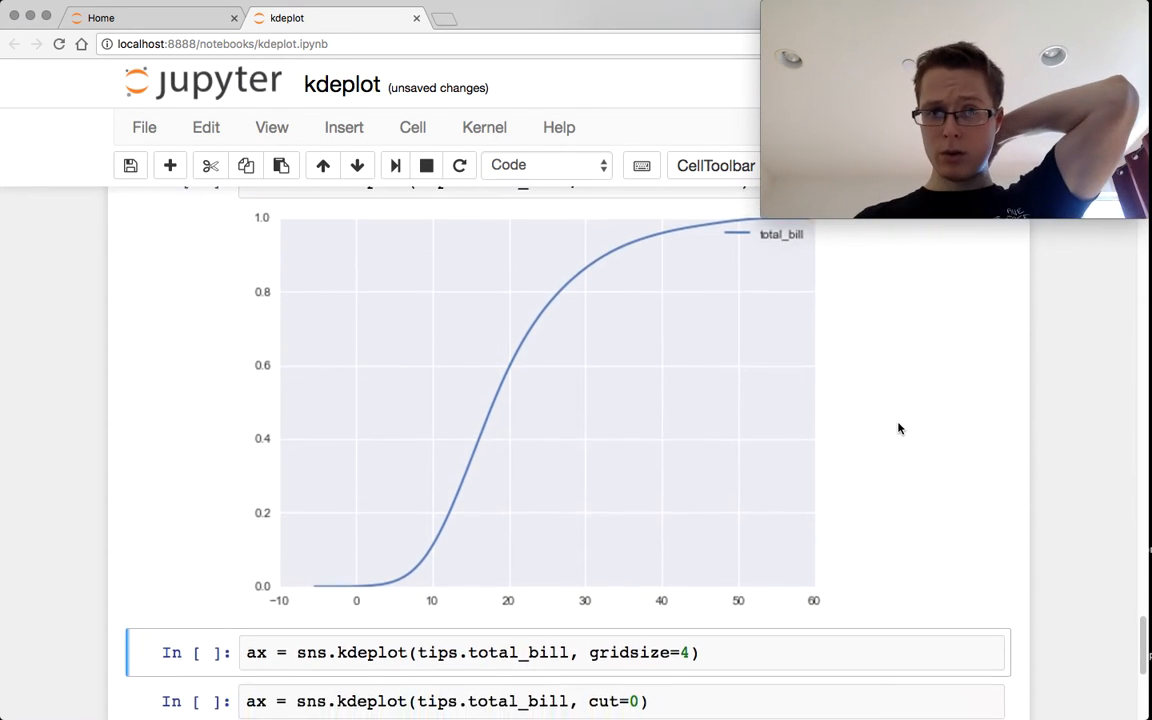
- Run the gridsize=4 kdeplot cell and view its coarse, angular total_bill density curve
scroll(down, 3)
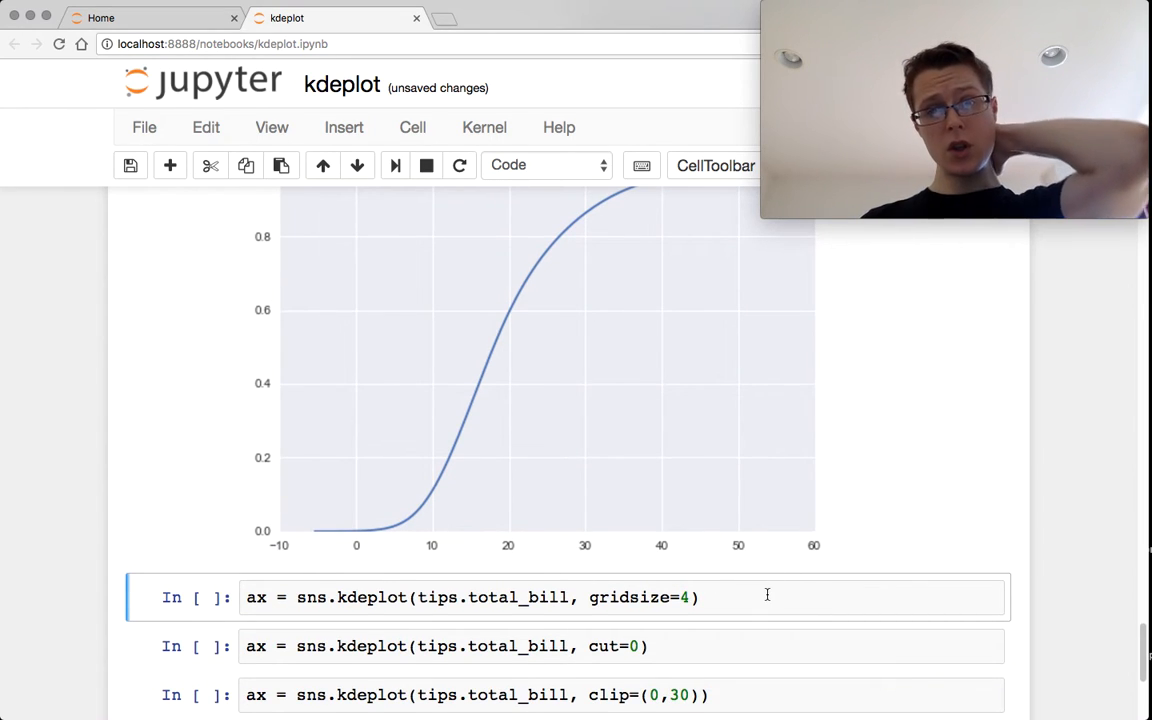
key(shift+enter)
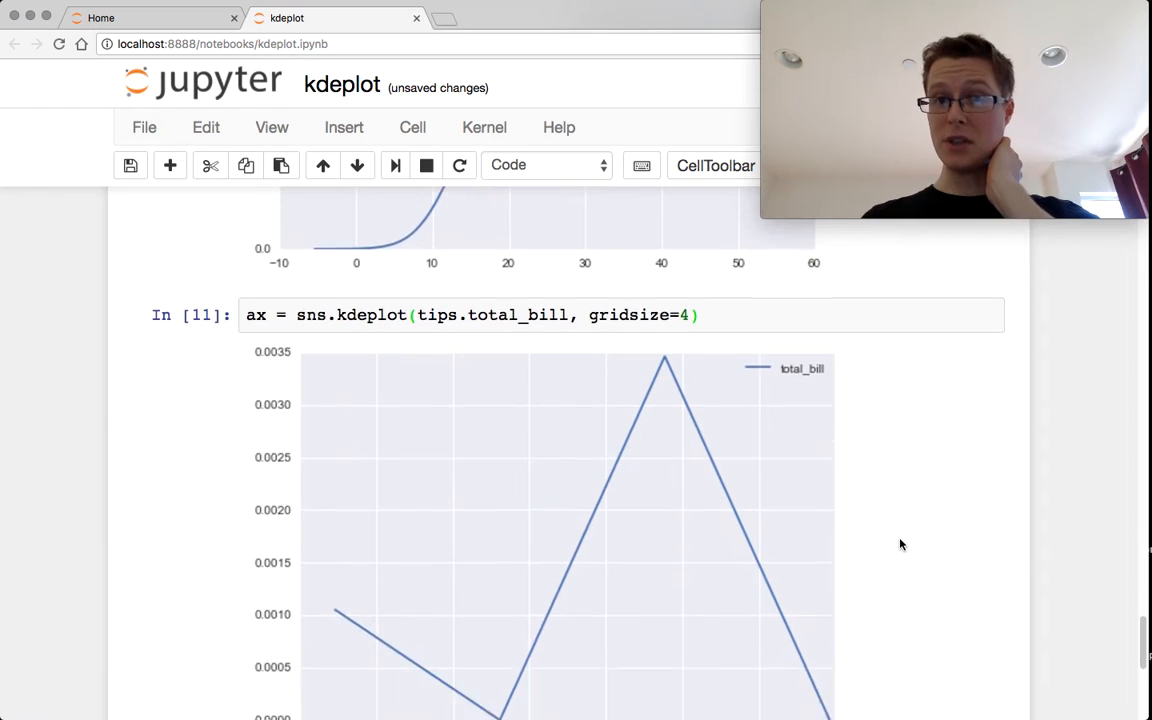
scroll(down, 3)
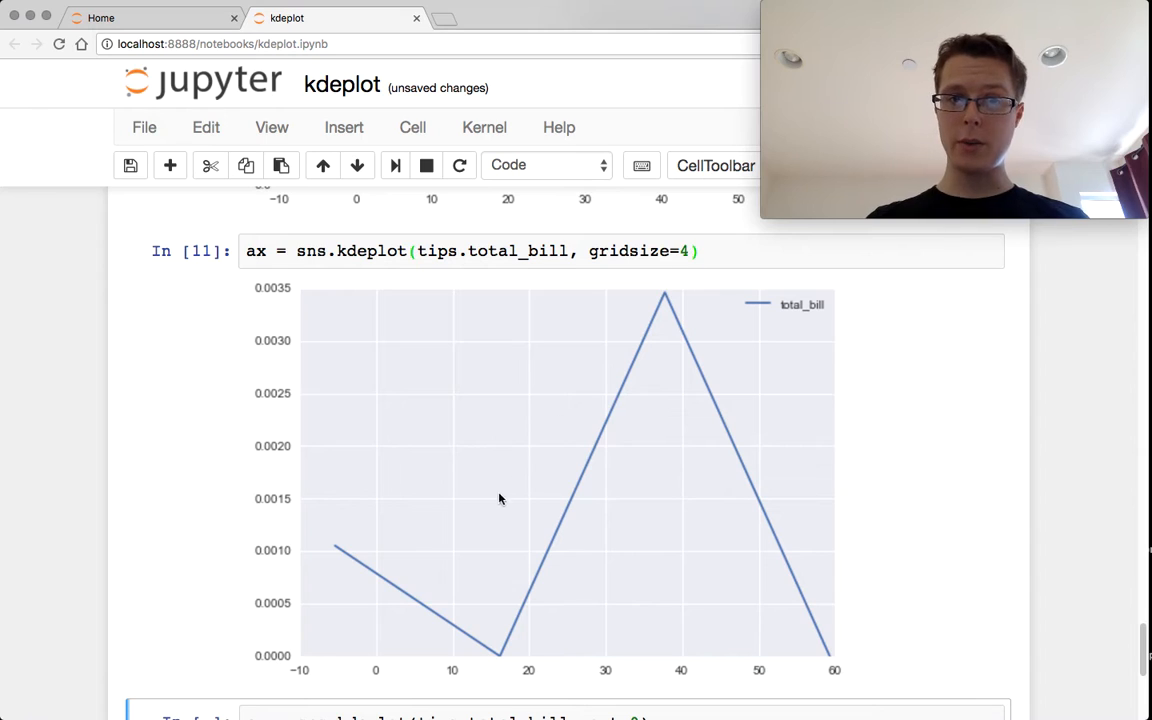
mouse_move(352, 552)
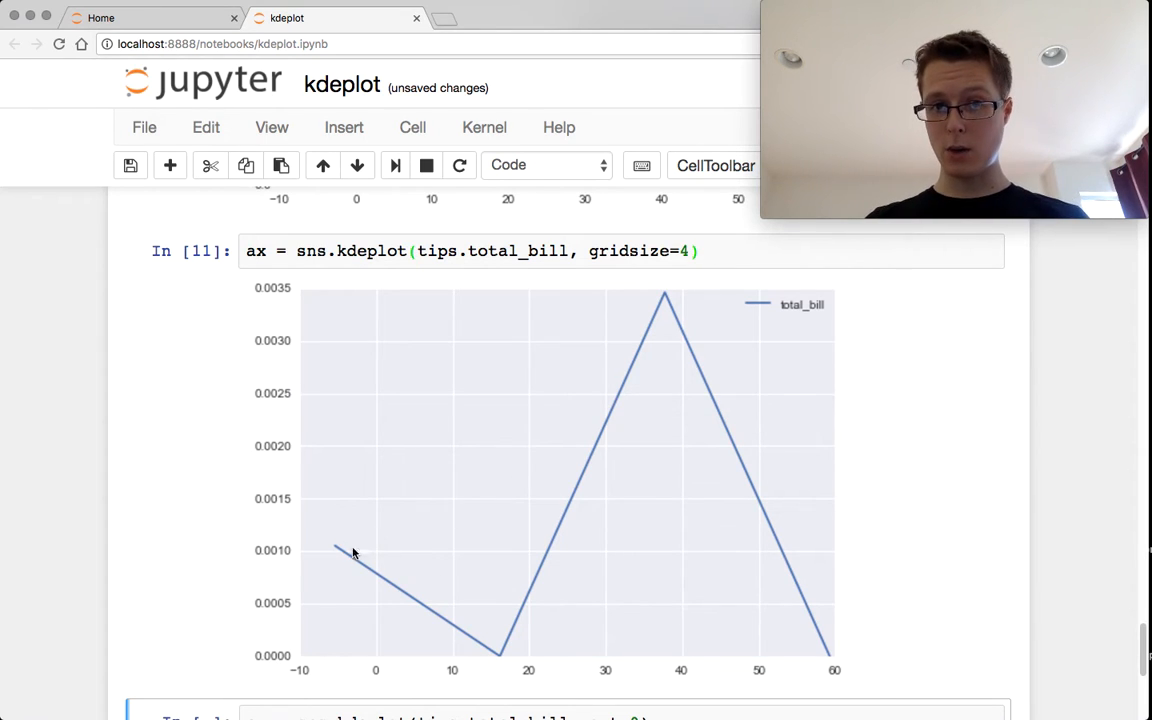
mouse_move(782, 572)
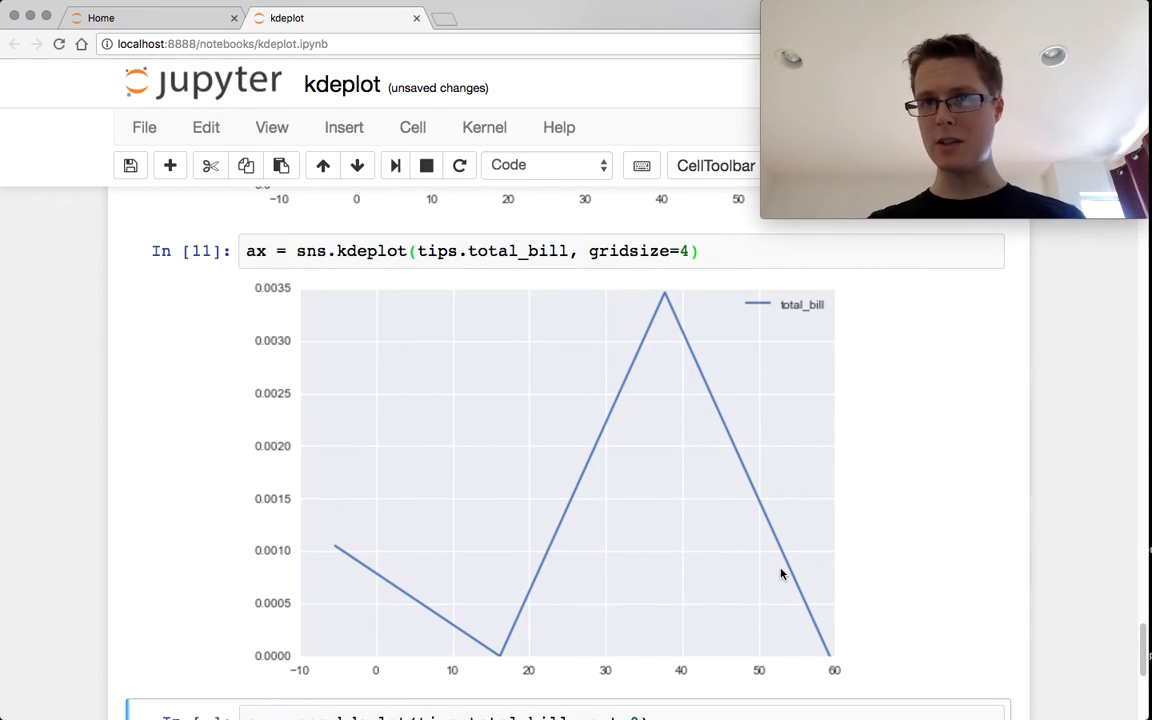
mouse_move(896, 532)
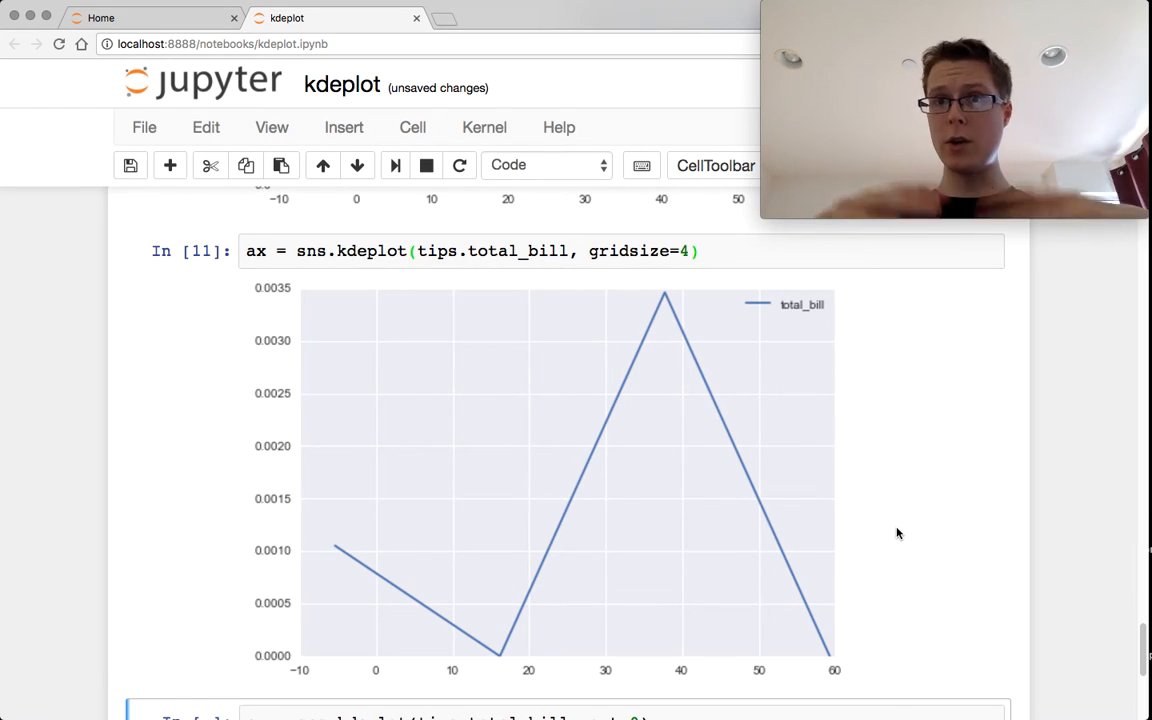
scroll(down, 3)
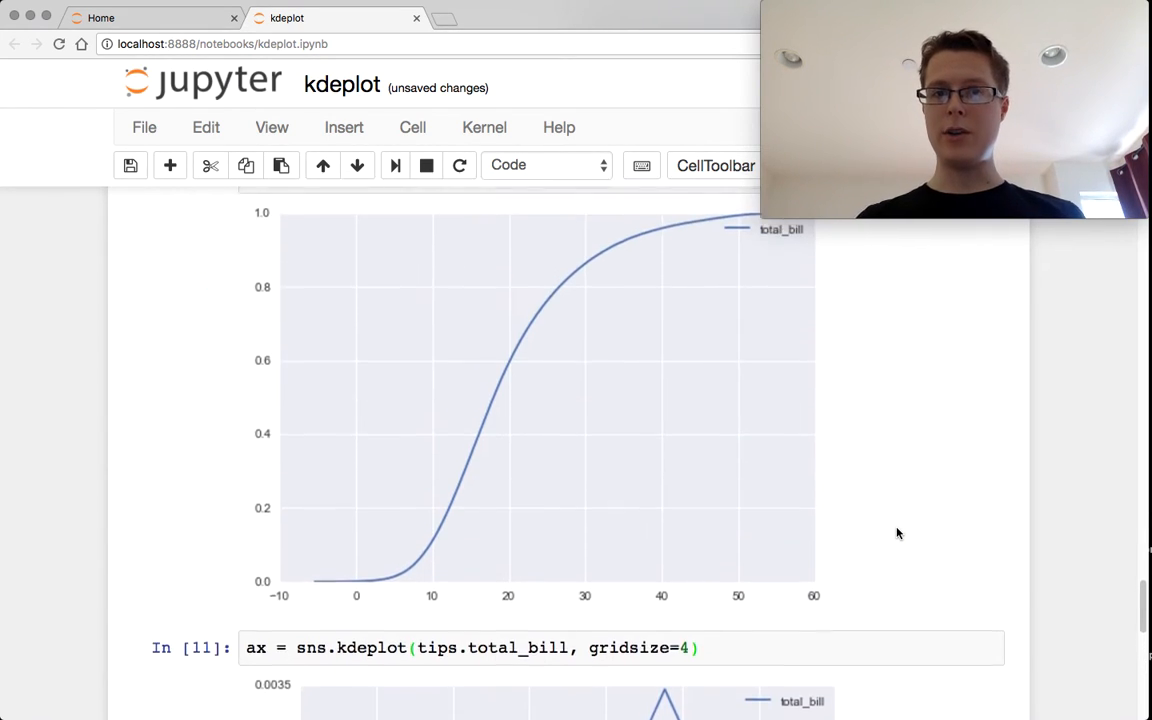
scroll(down, 3)
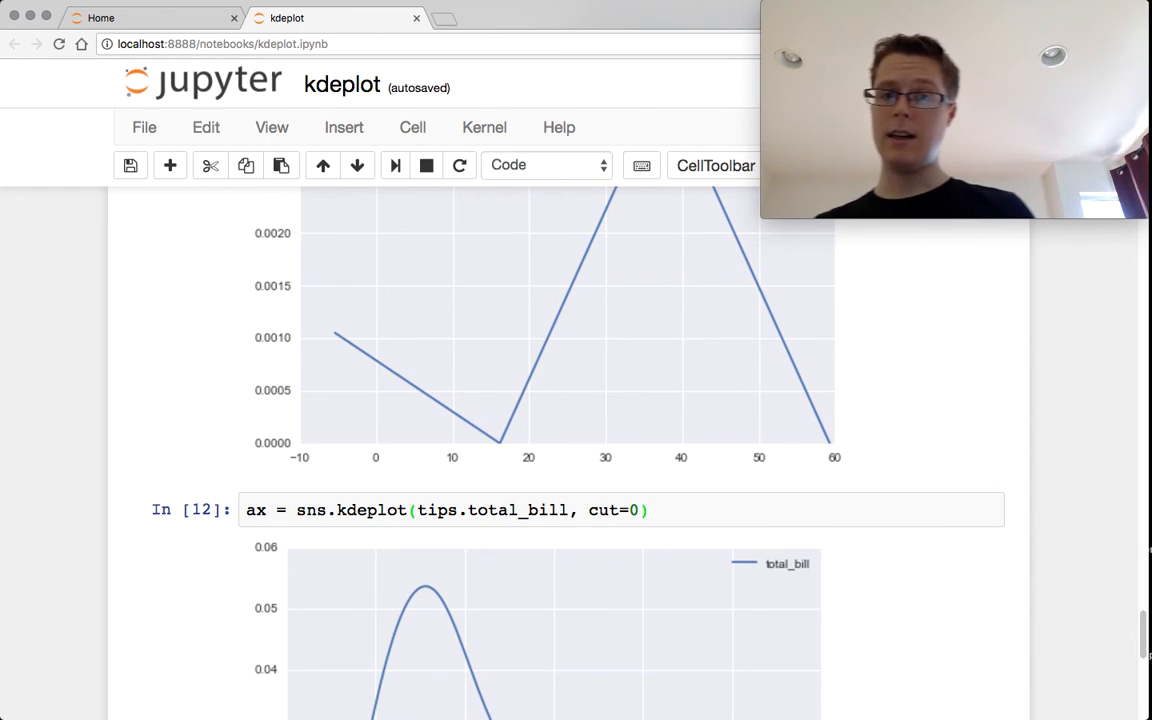
scroll(down, 3)
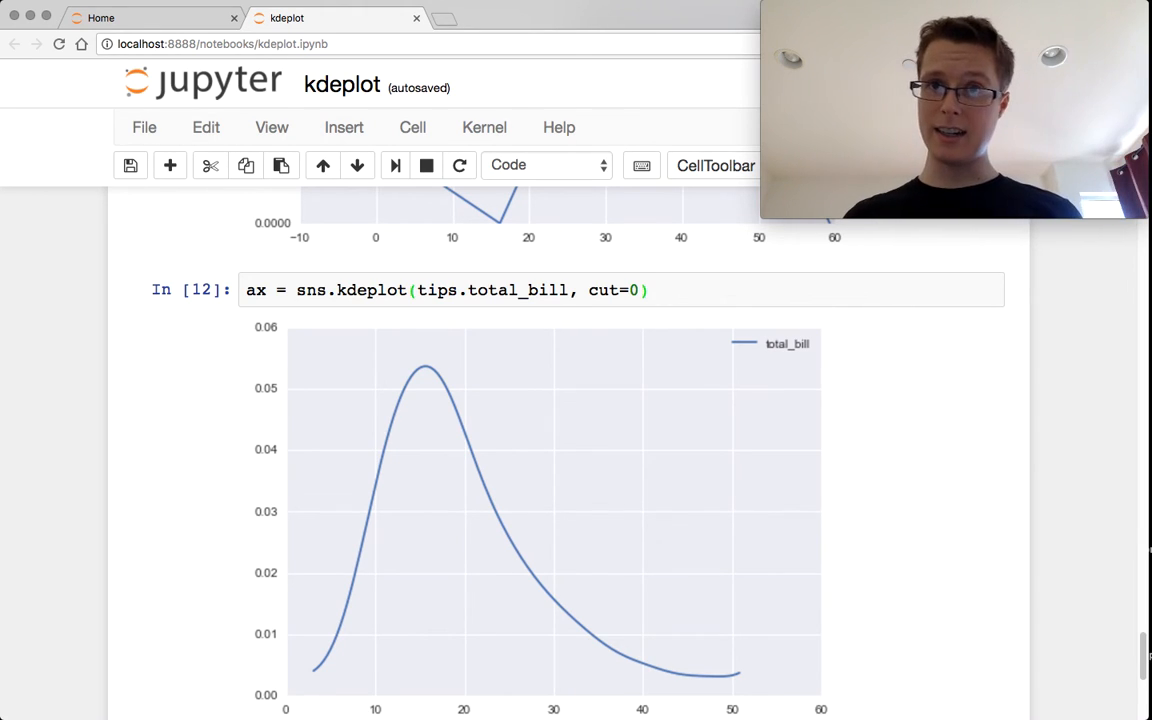
scroll(down, 3)
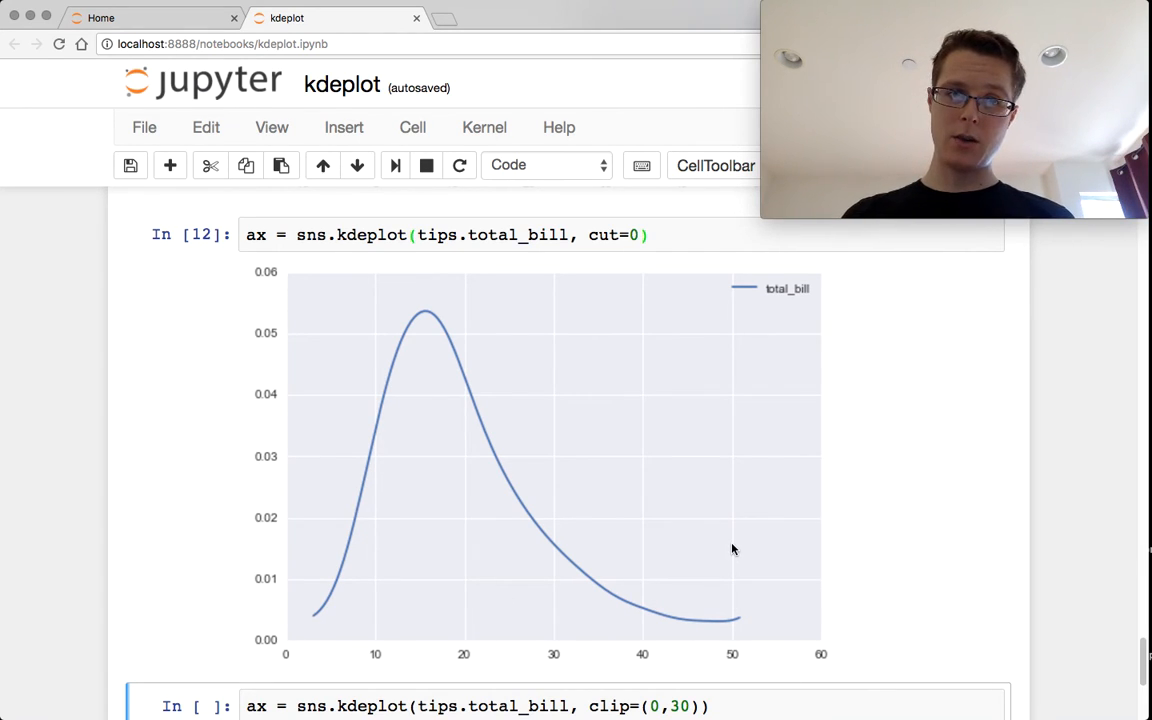
mouse_move(718, 544)
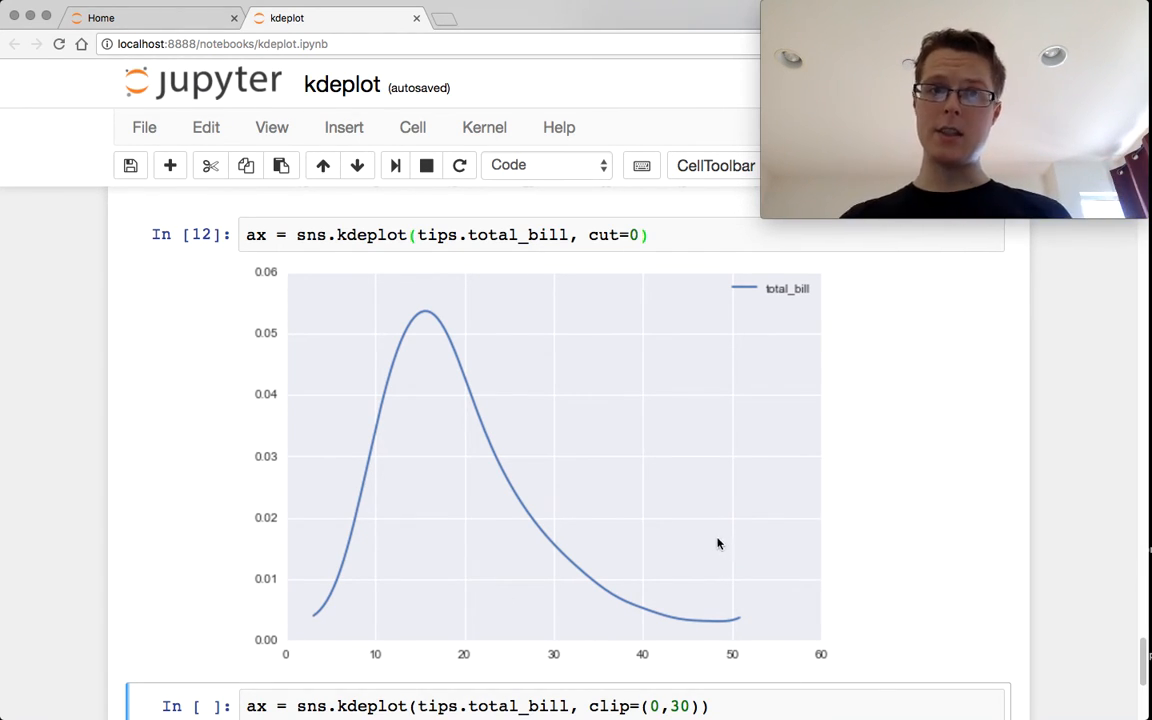
scroll(down, 3)
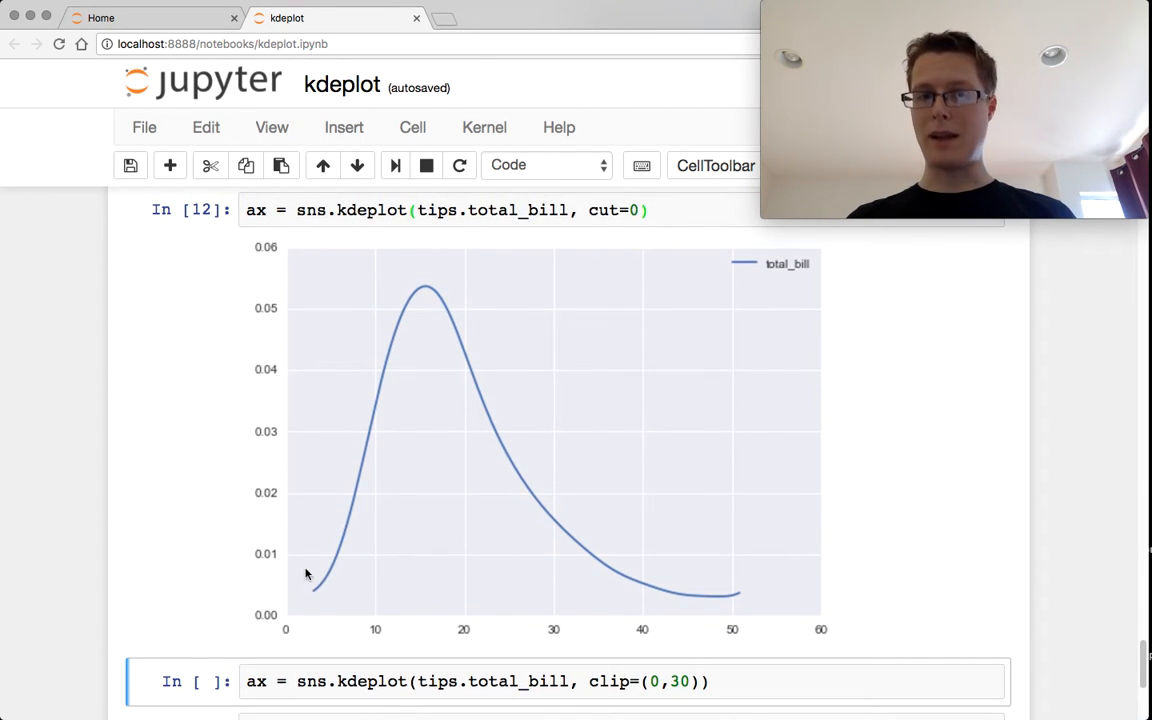
mouse_move(300, 584)
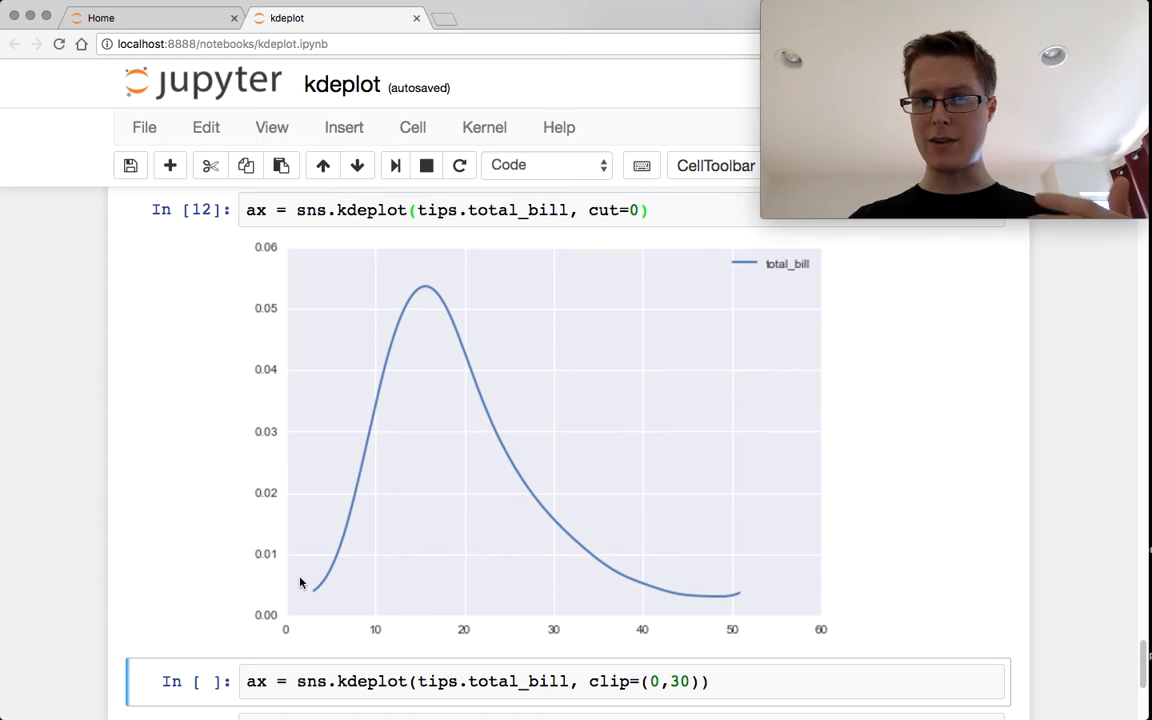
mouse_move(924, 536)
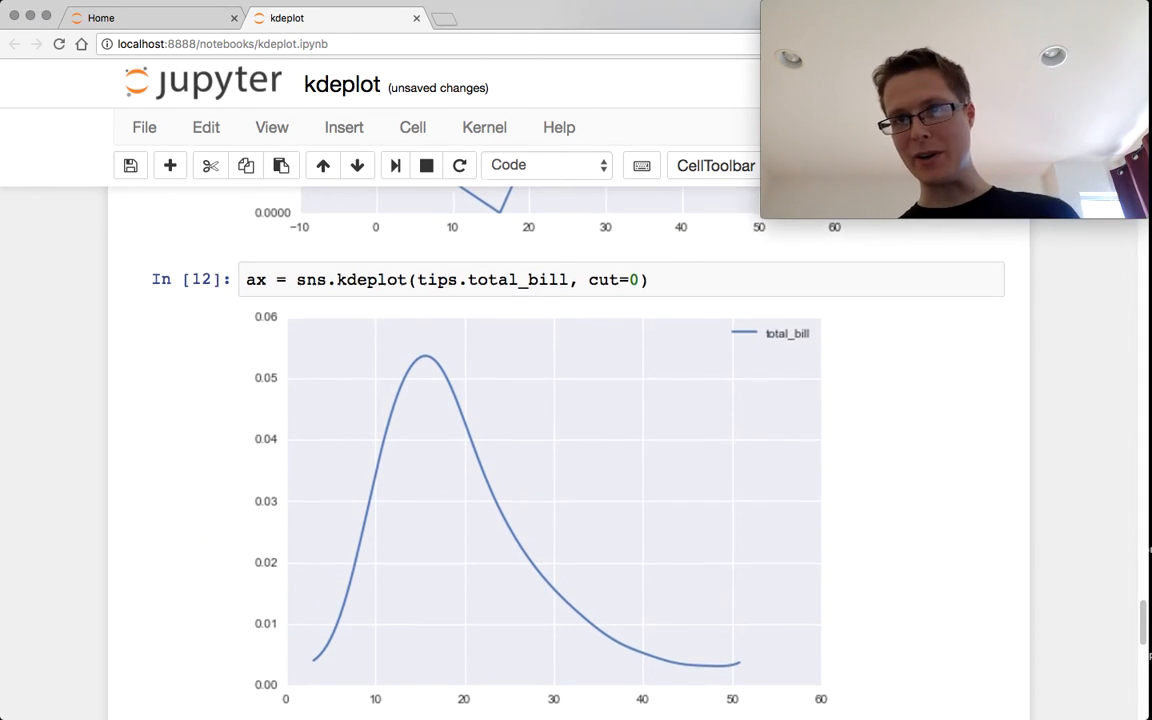
- Bring the clip=(0,30) total_bill density output and the following rugplot cell into view
scroll(down, 3)
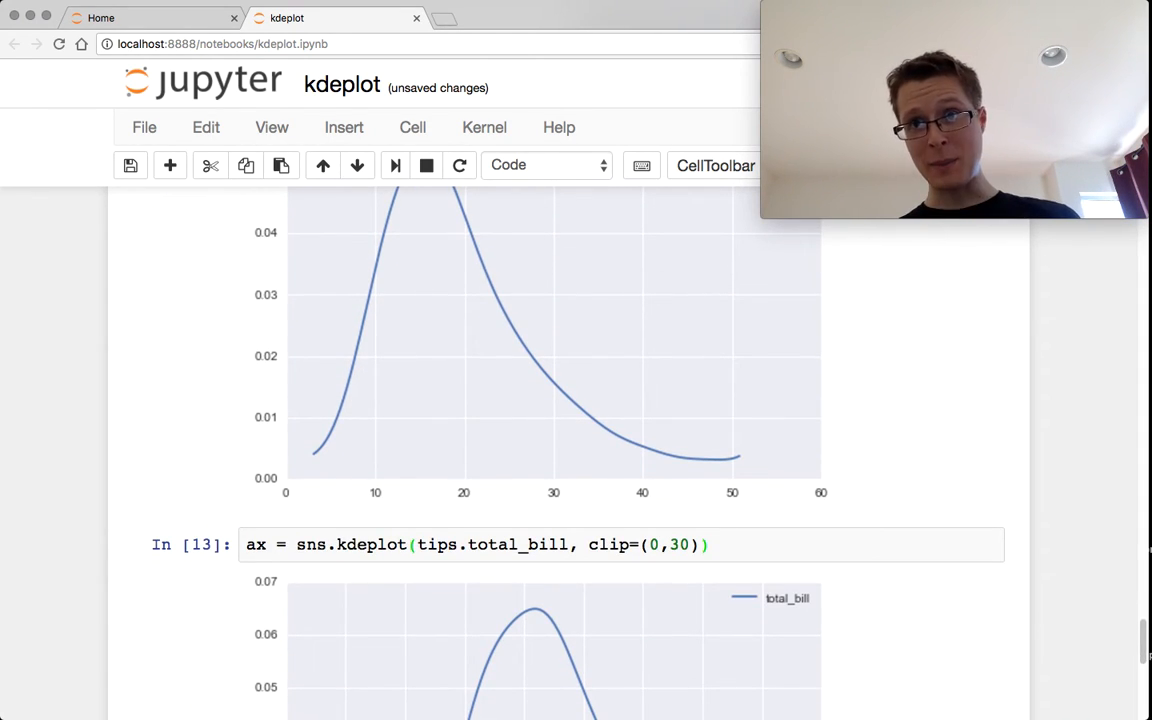
scroll(down, 3)
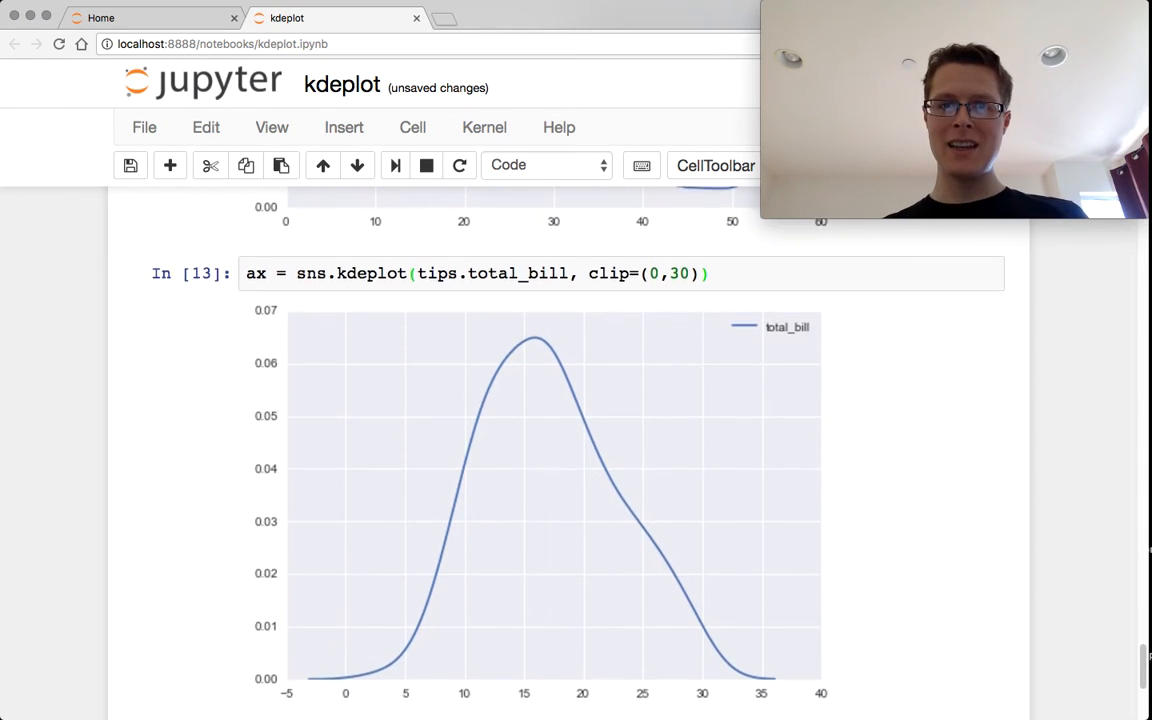
scroll(down, 3)
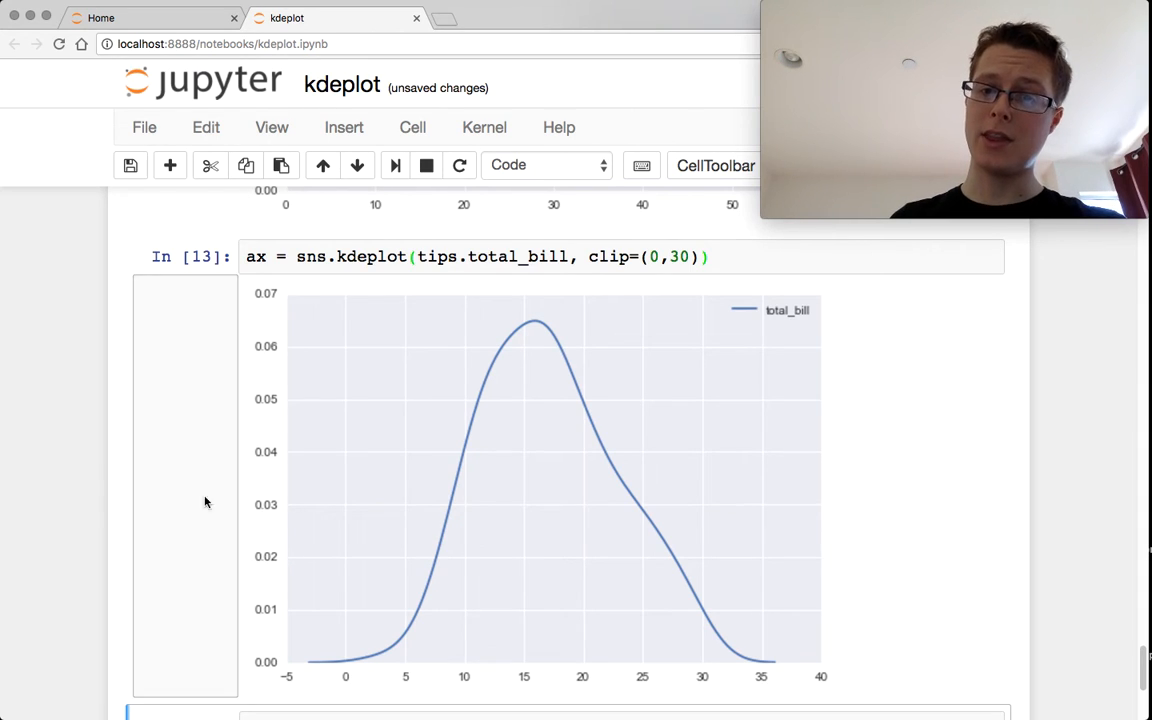
mouse_move(856, 630)
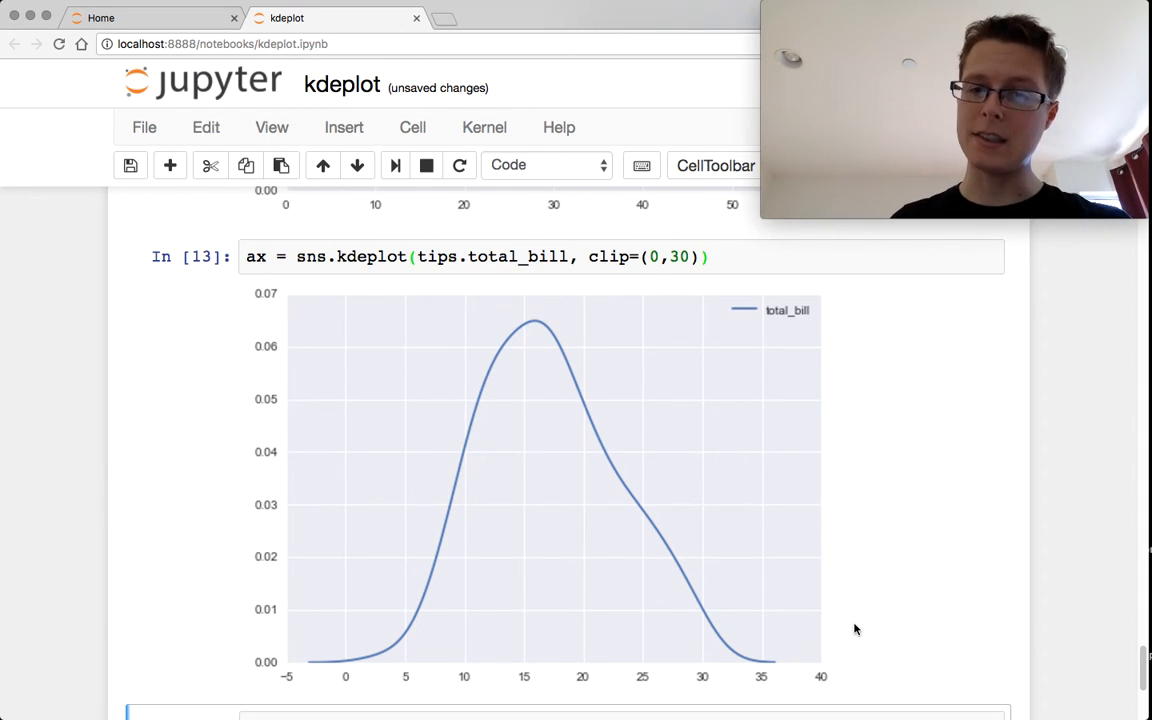
mouse_move(888, 624)
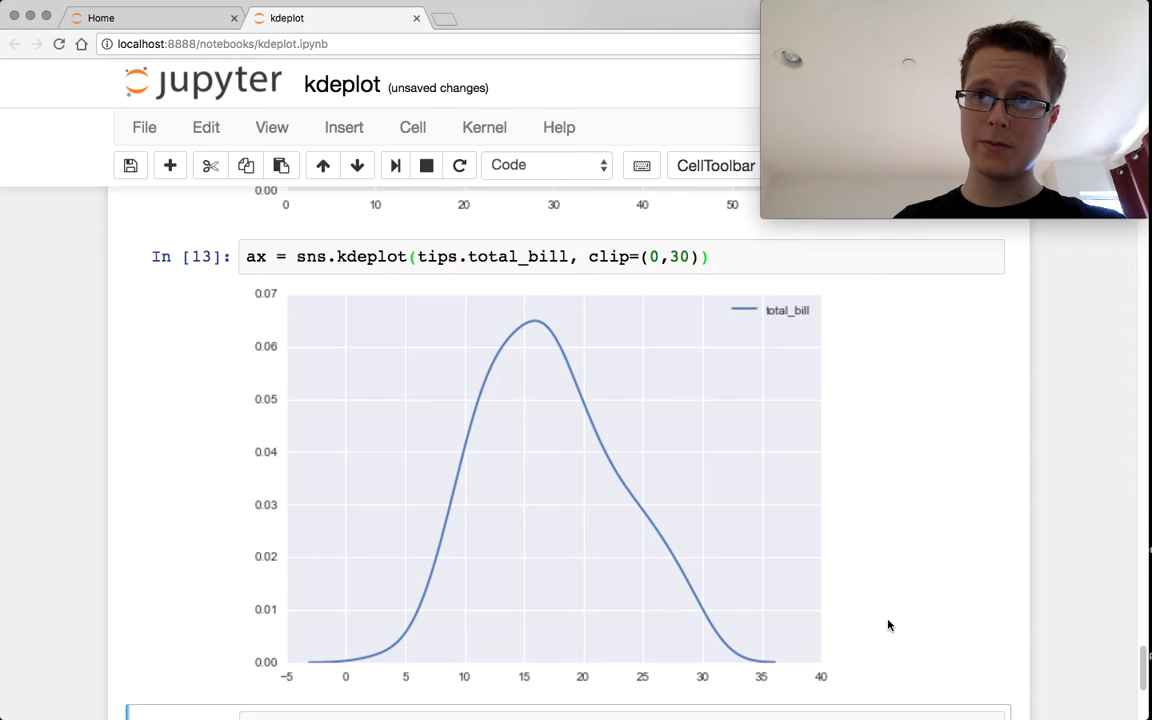
scroll(down, 3)
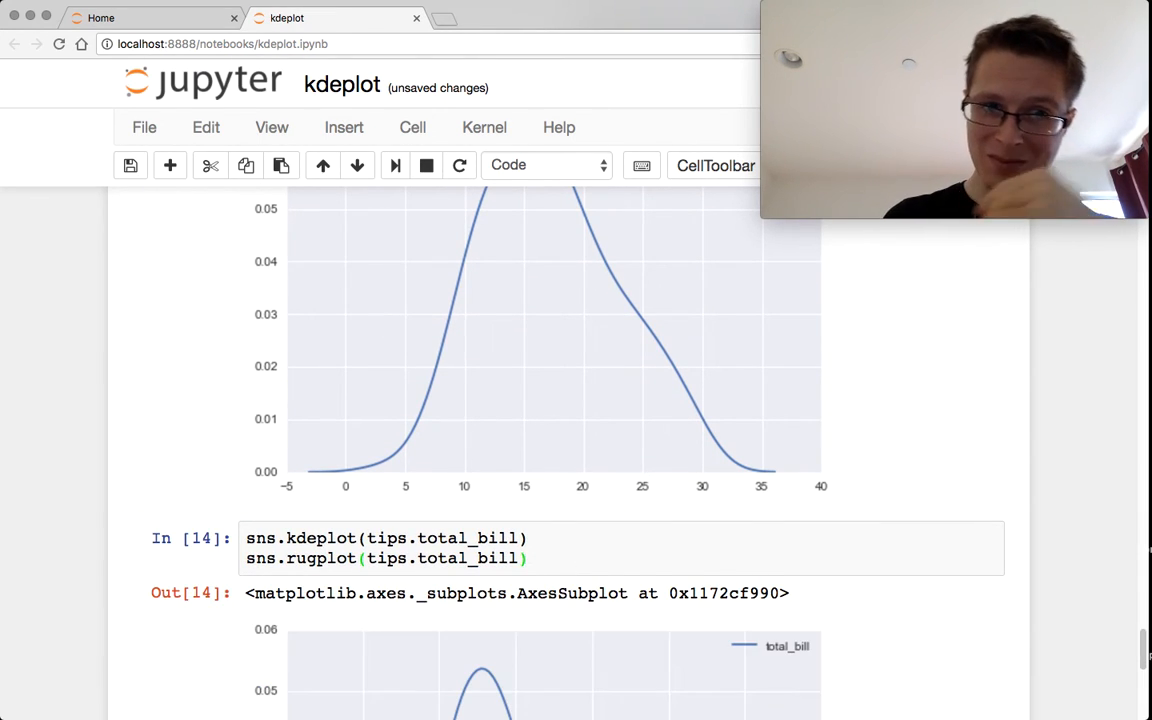
- Reveal the full total_bill density curve with rug tick marks along its bottom
scroll(down, 3)
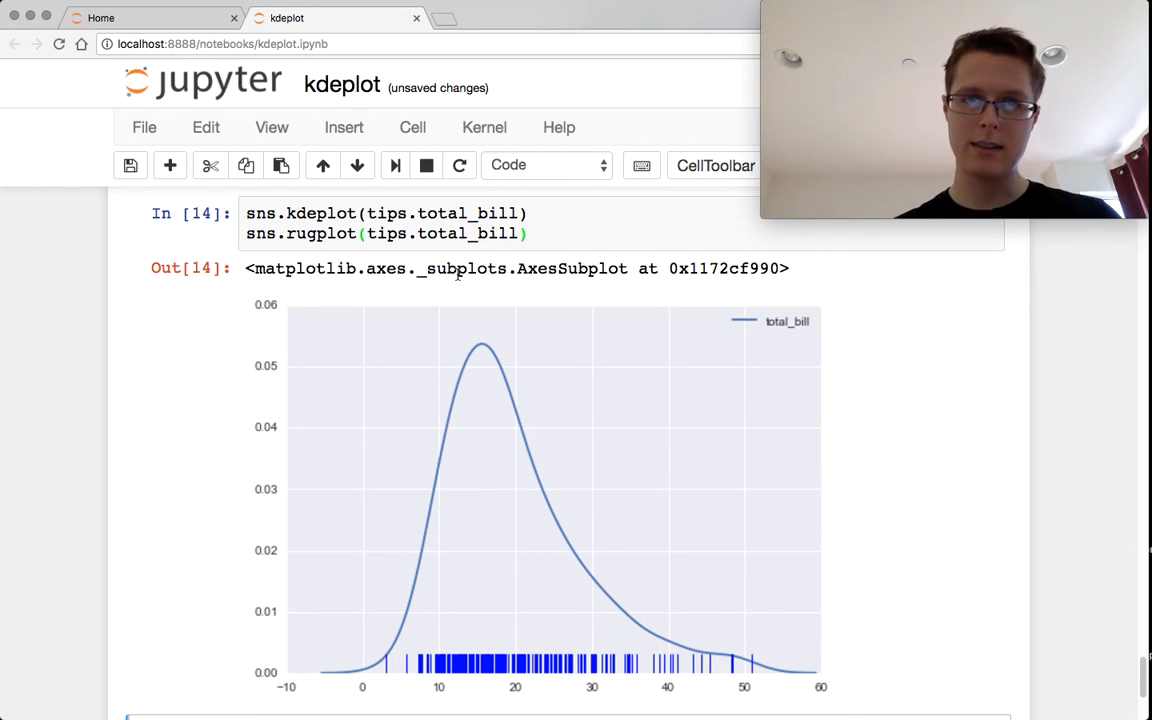
mouse_move(688, 320)
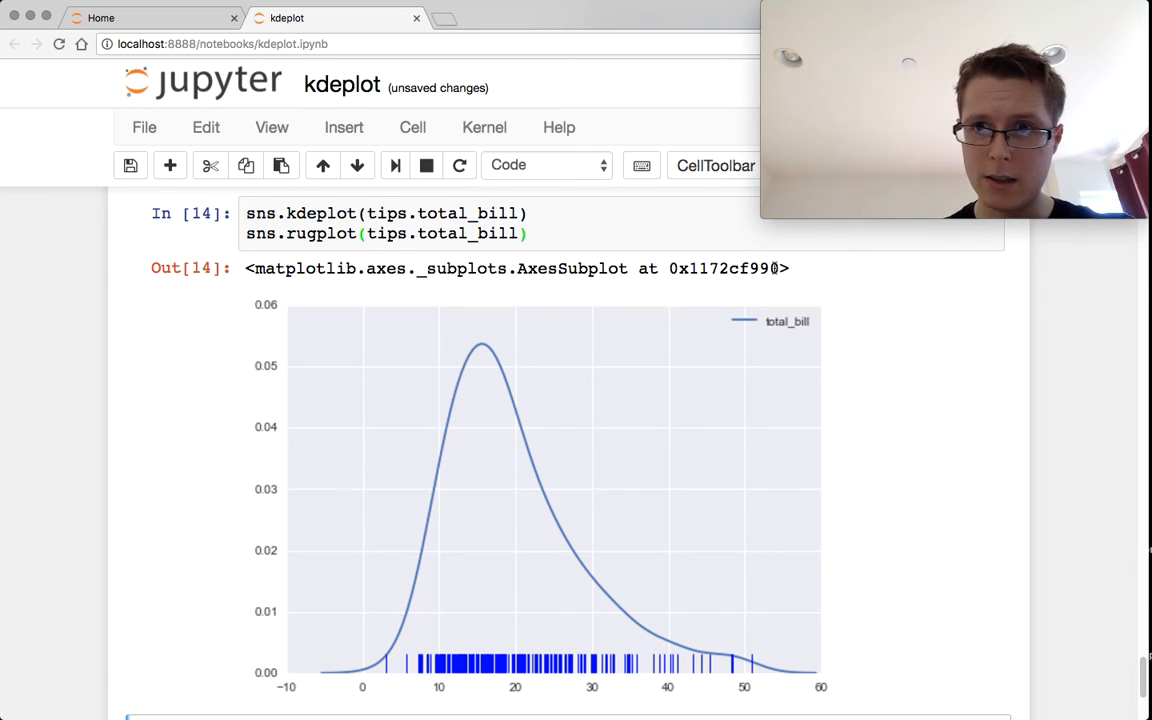
mouse_move(900, 384)
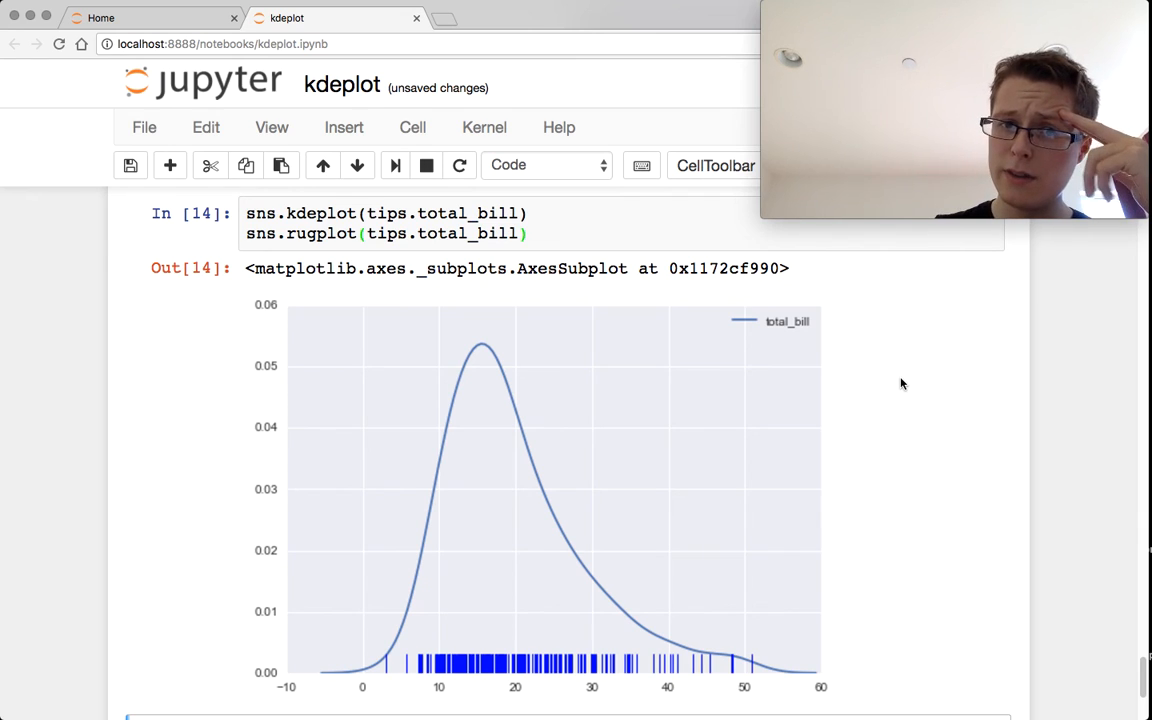
- Scroll back to the top of the notebook and select the In [1] setup cell that loads tips
scroll(down, 3)
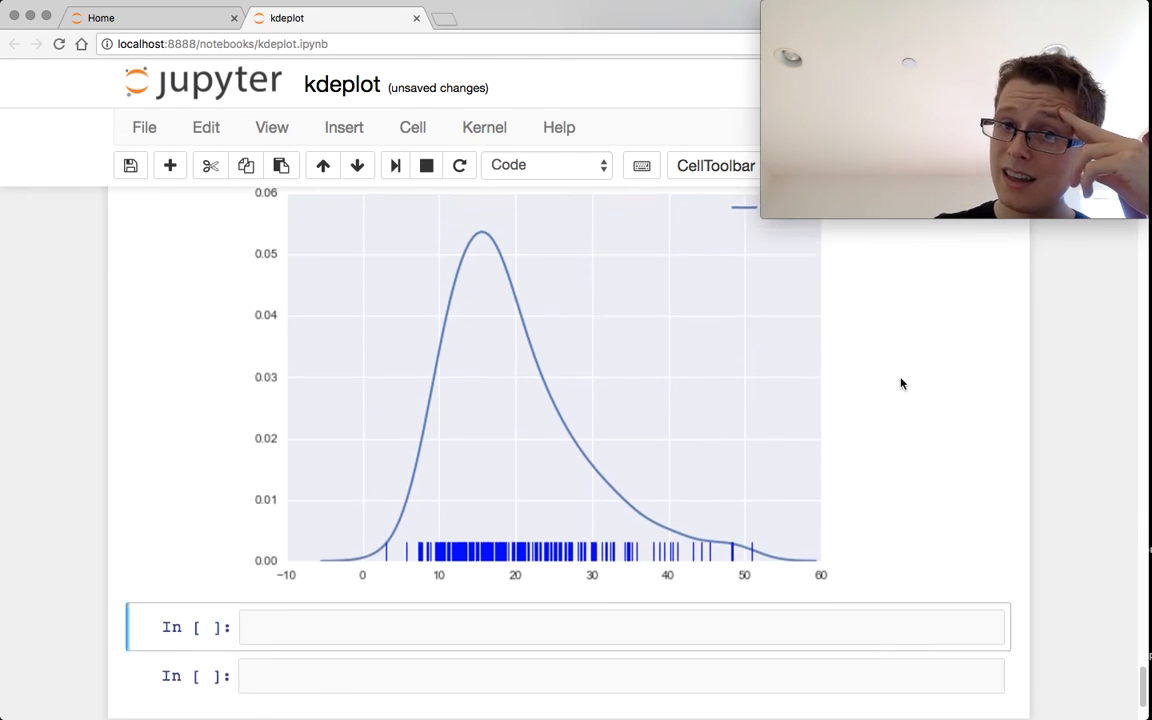
scroll(down, 3)
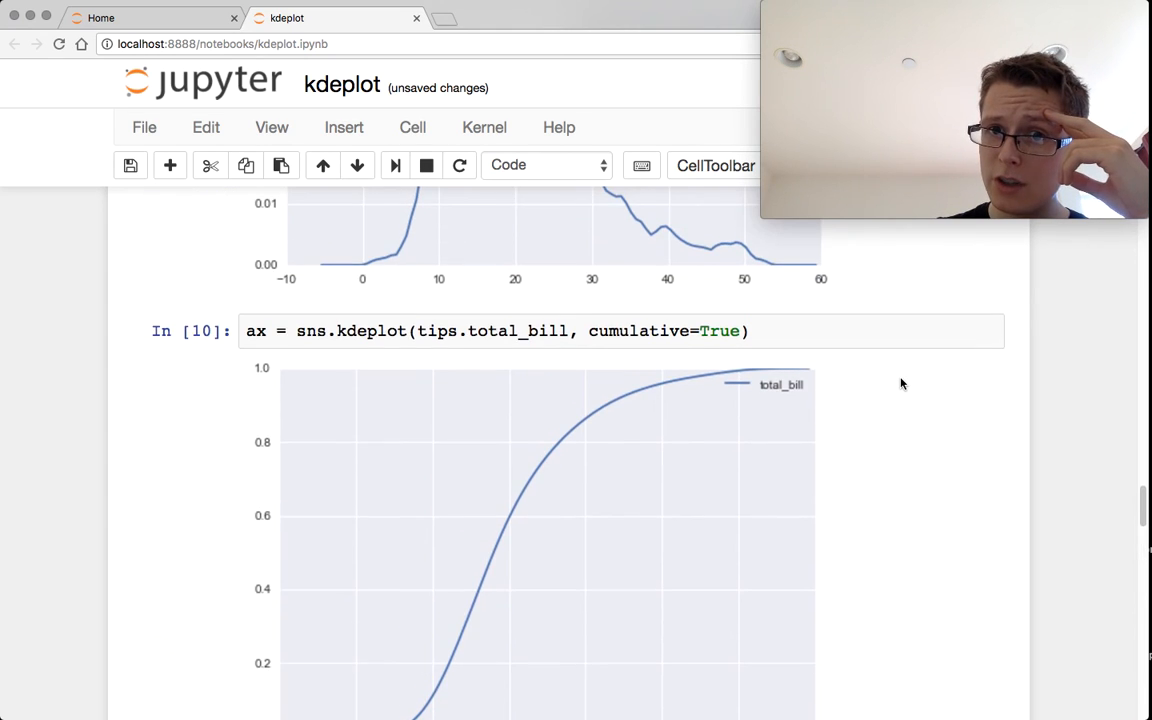
scroll(down, 3)
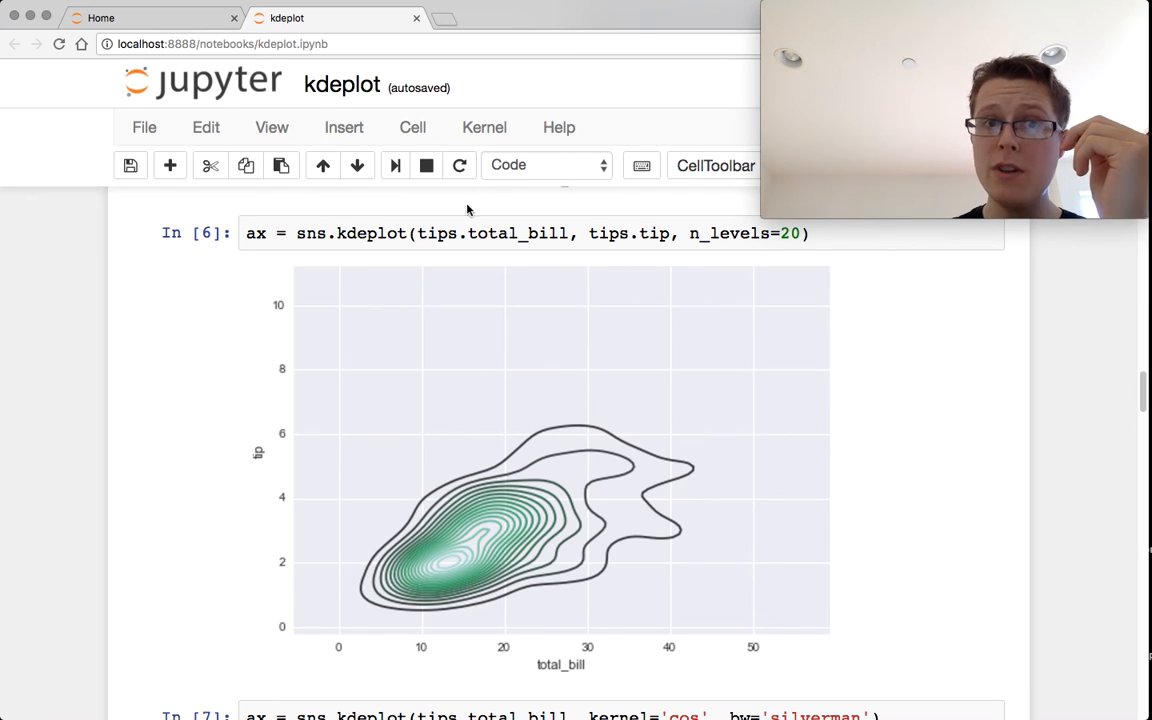
mouse_move(946, 332)
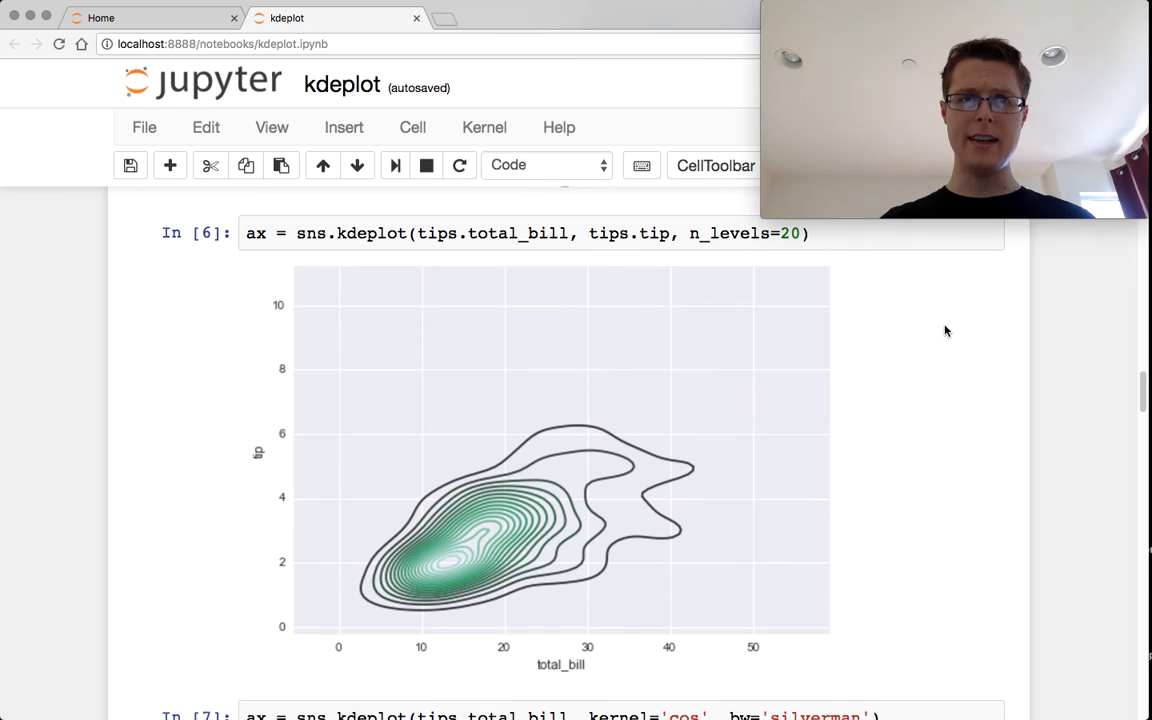
scroll(down, 3)
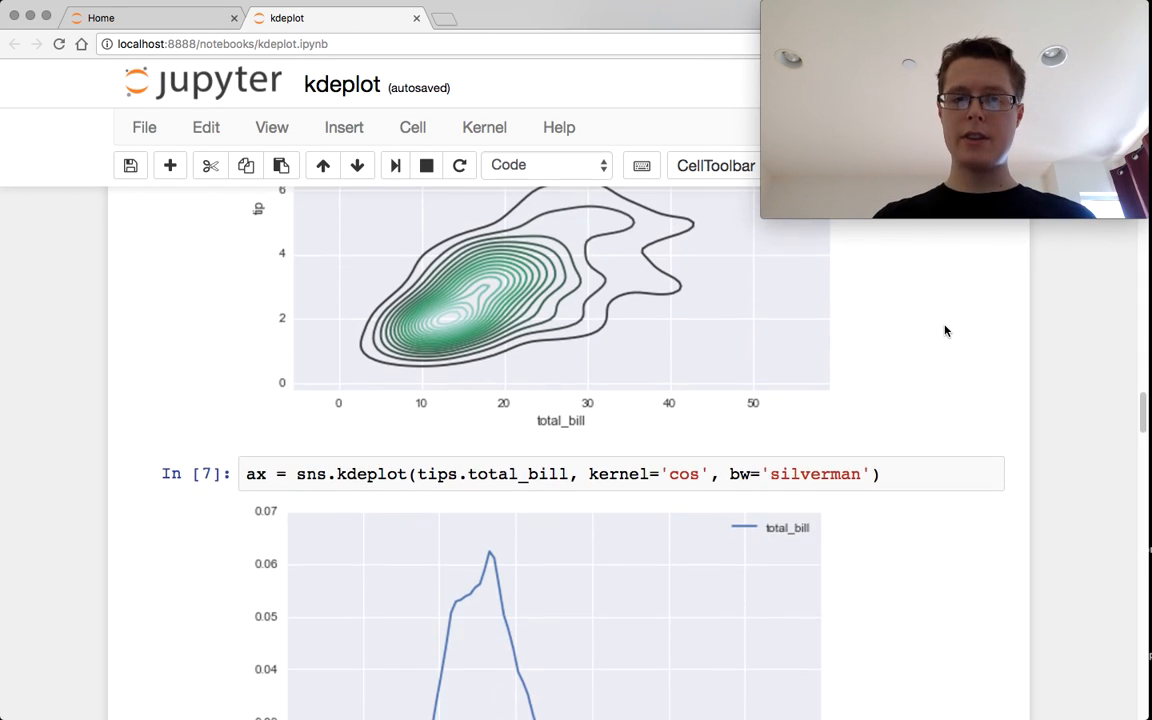
scroll(down, 3)
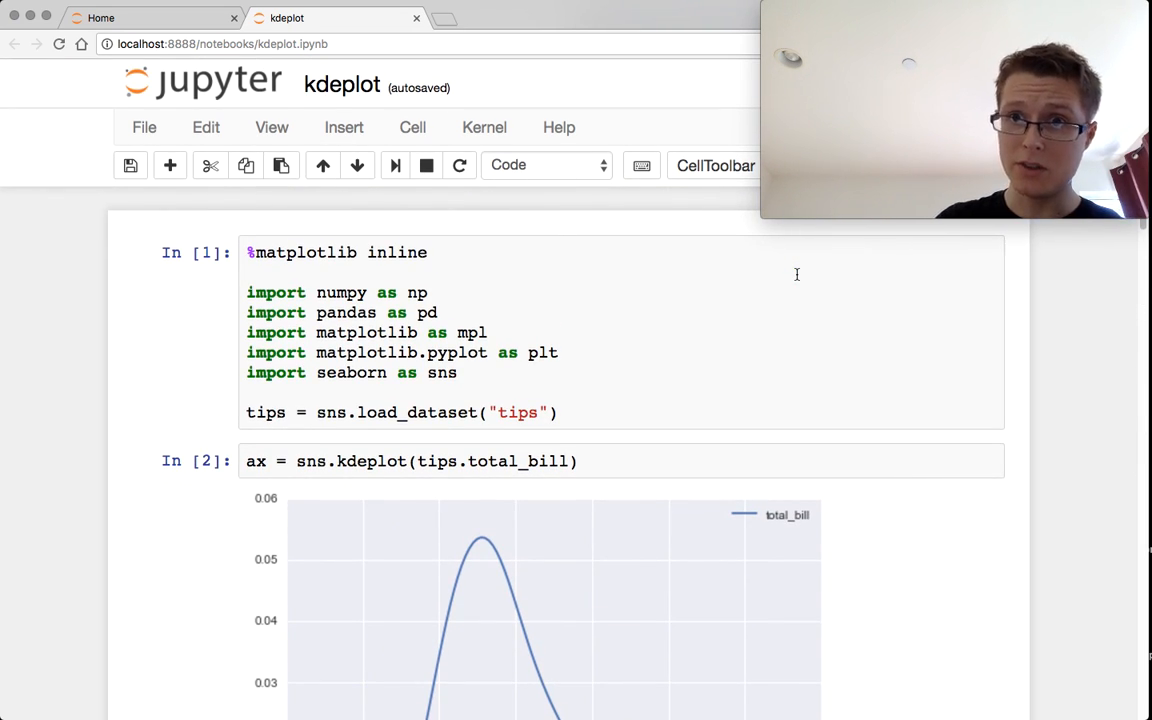
click(692, 380)
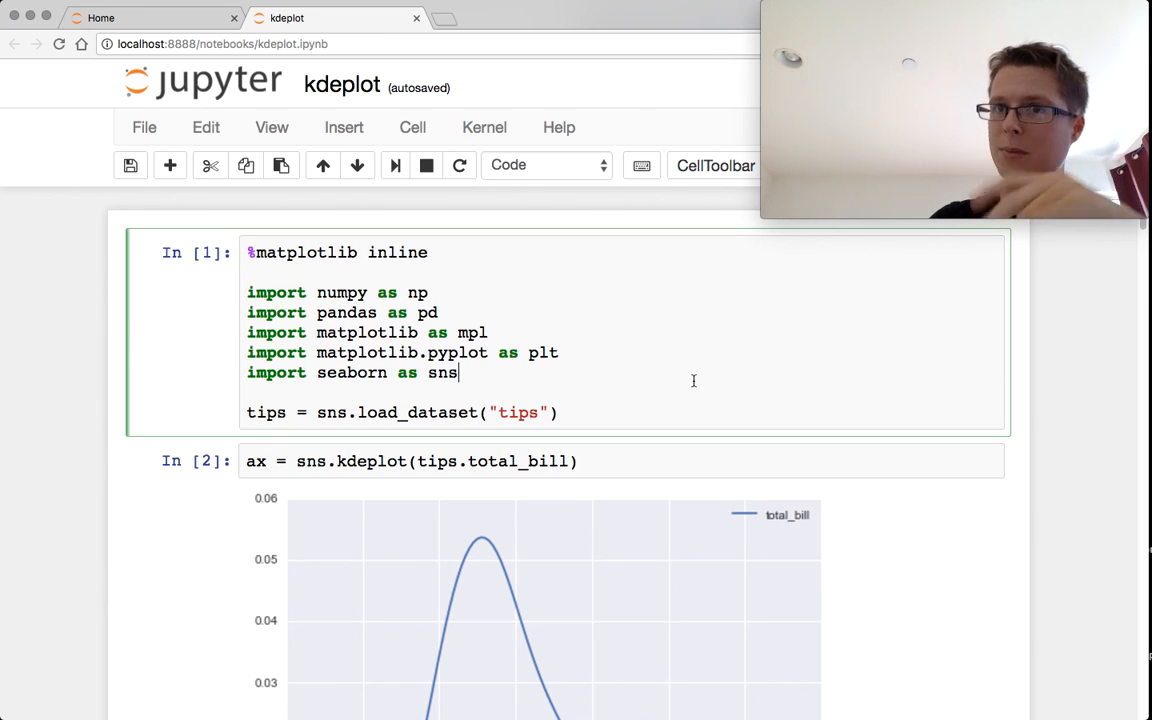